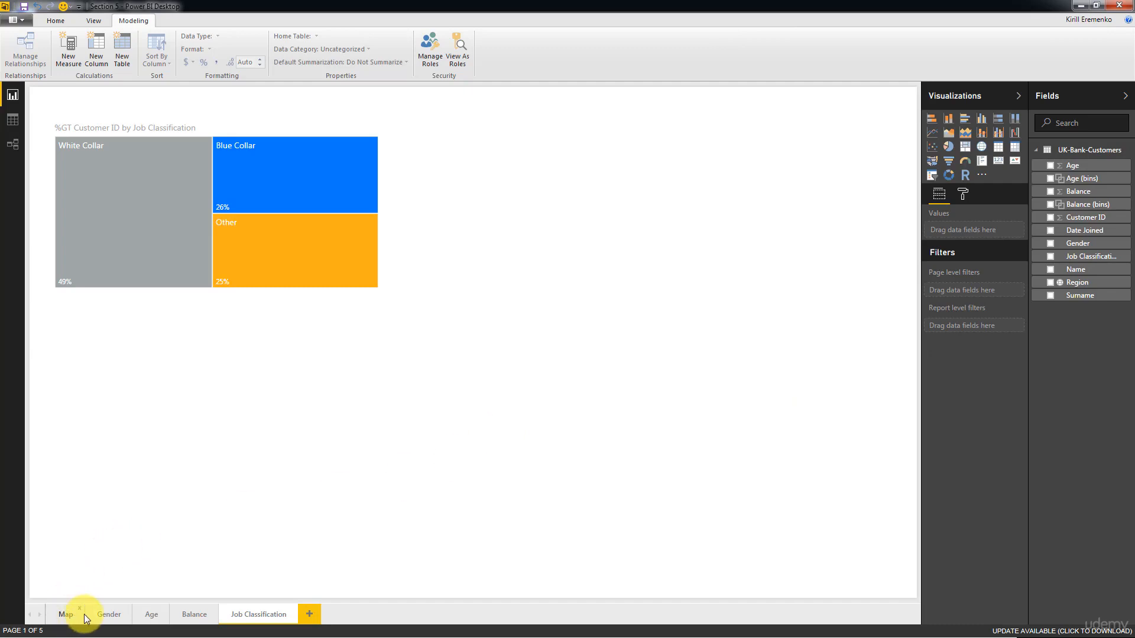
Review the existing Map, Balance and Job Classification pages
{"action": "left_click", "coordinate": [65, 613]}
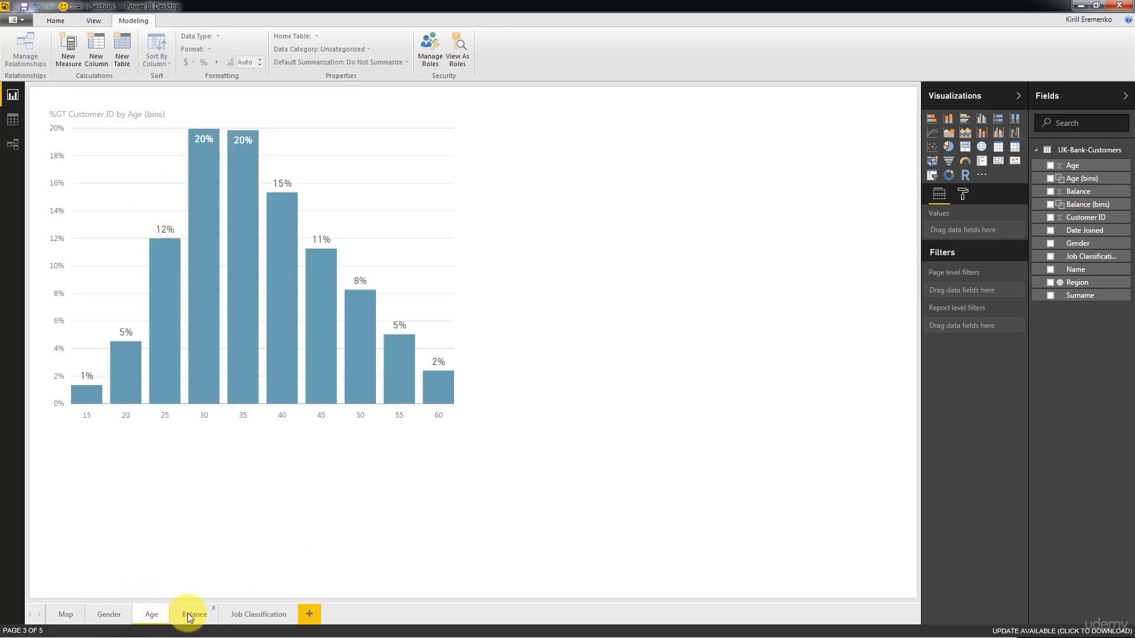
{"action": "left_click", "coordinate": [194, 614]}
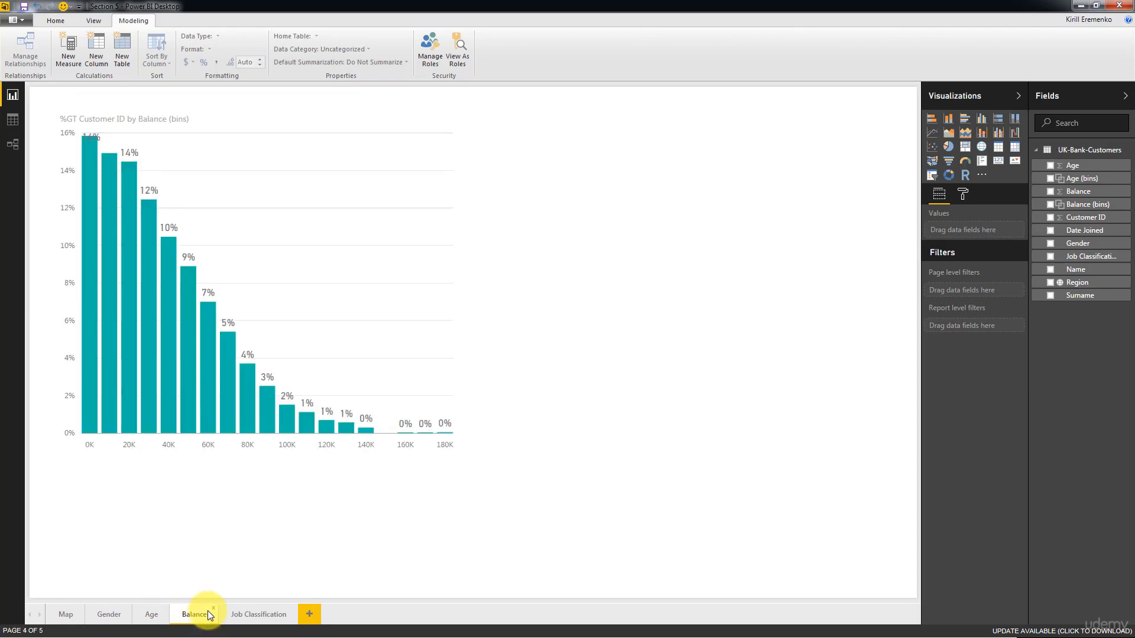
{"action": "left_click", "coordinate": [259, 614]}
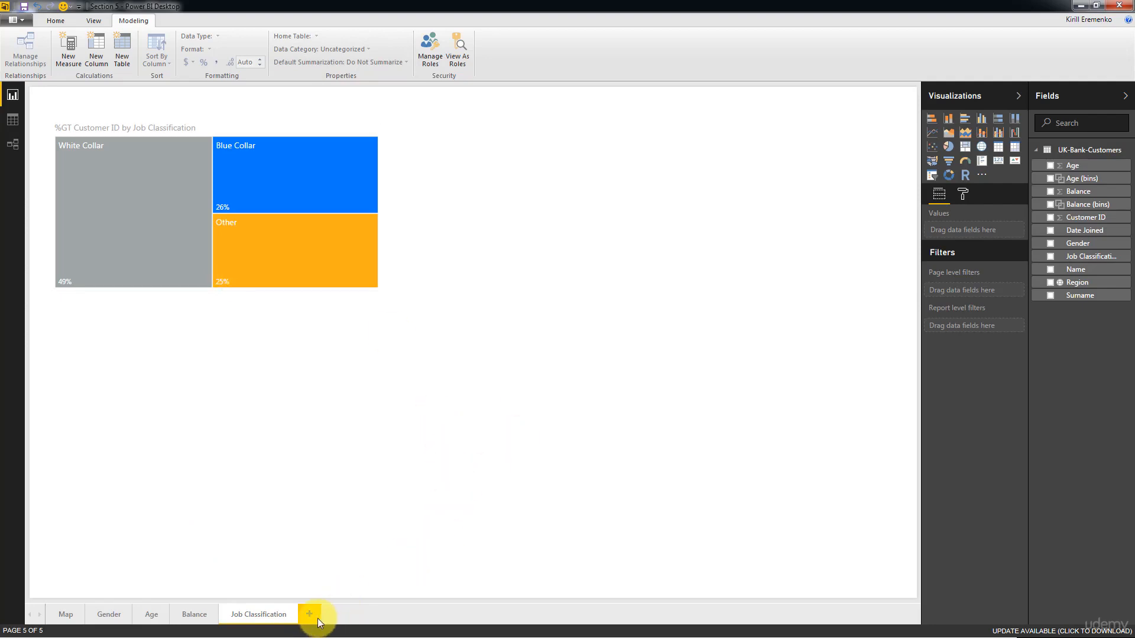
Add a blank page named BI Report, then return to the Map page
{"action": "left_click", "coordinate": [308, 615]}
{"action": "type", "text": "BI Report"}
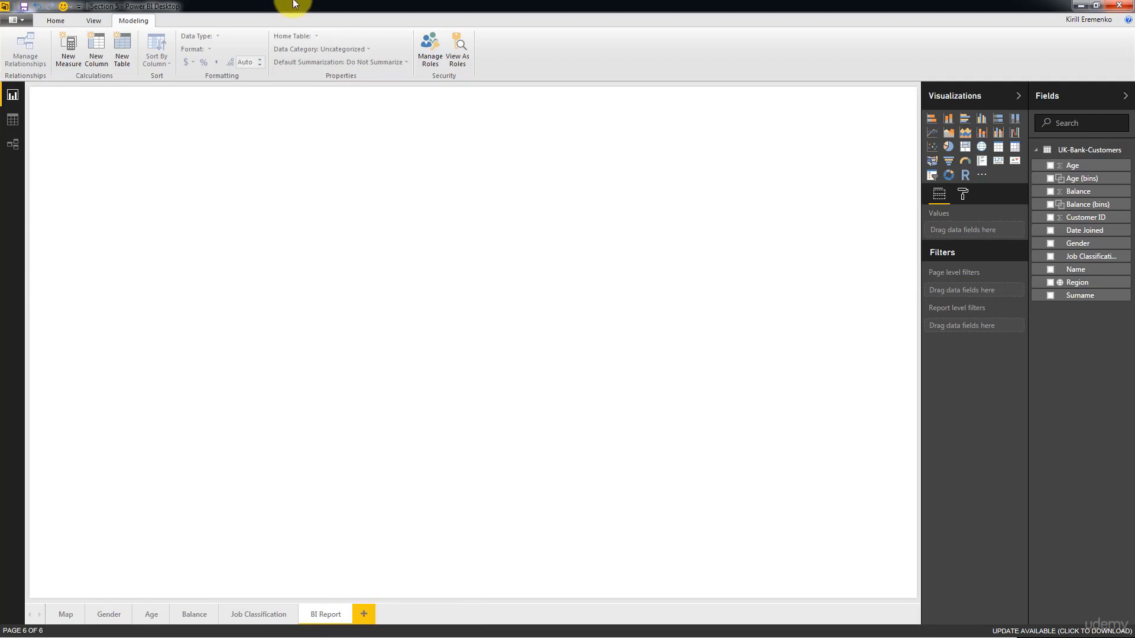
{"action": "mouse_move", "coordinate": [131, 590]}
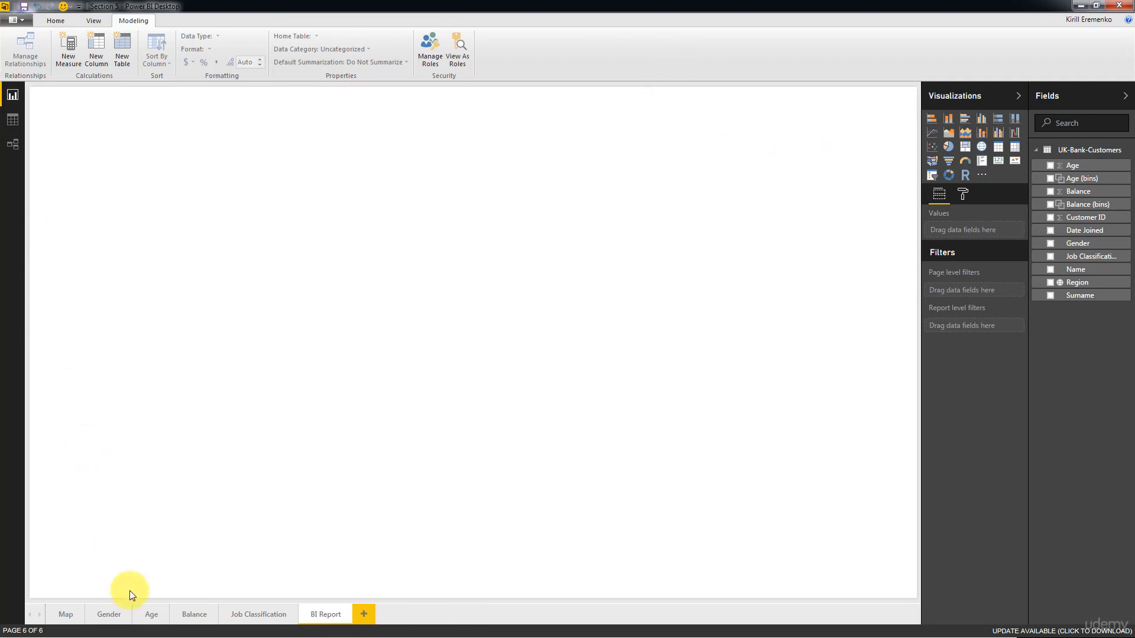
{"action": "left_click", "coordinate": [65, 613]}
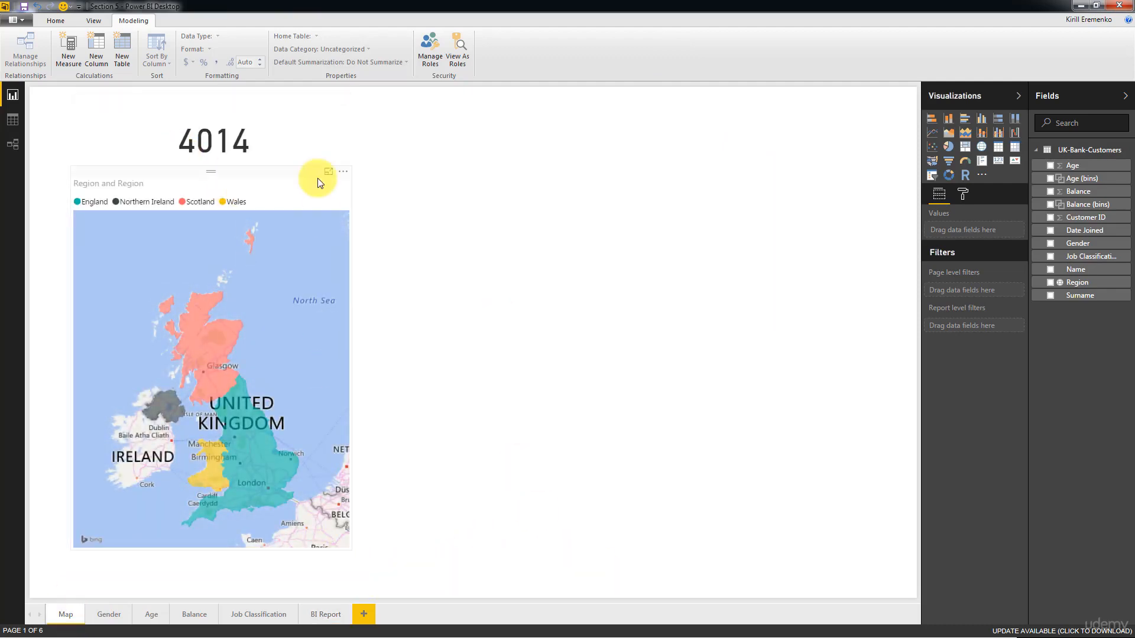
Select the 4014 customer count card and the UK region map on the Map page and copy them
{"action": "left_click", "coordinate": [211, 376]}
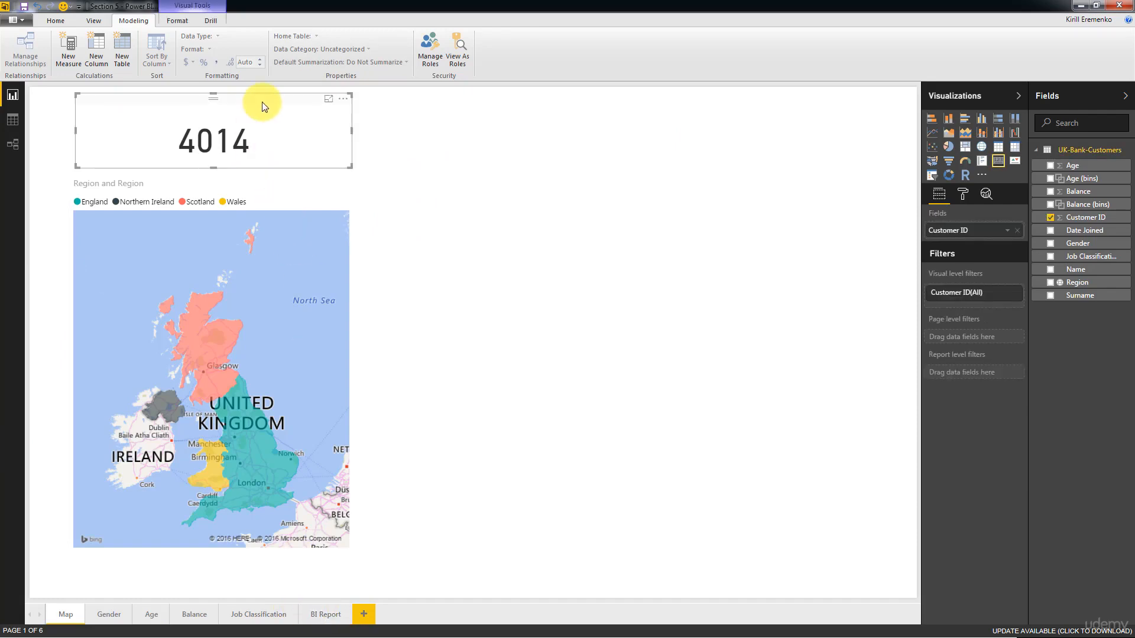
{"action": "left_click", "coordinate": [119, 463]}
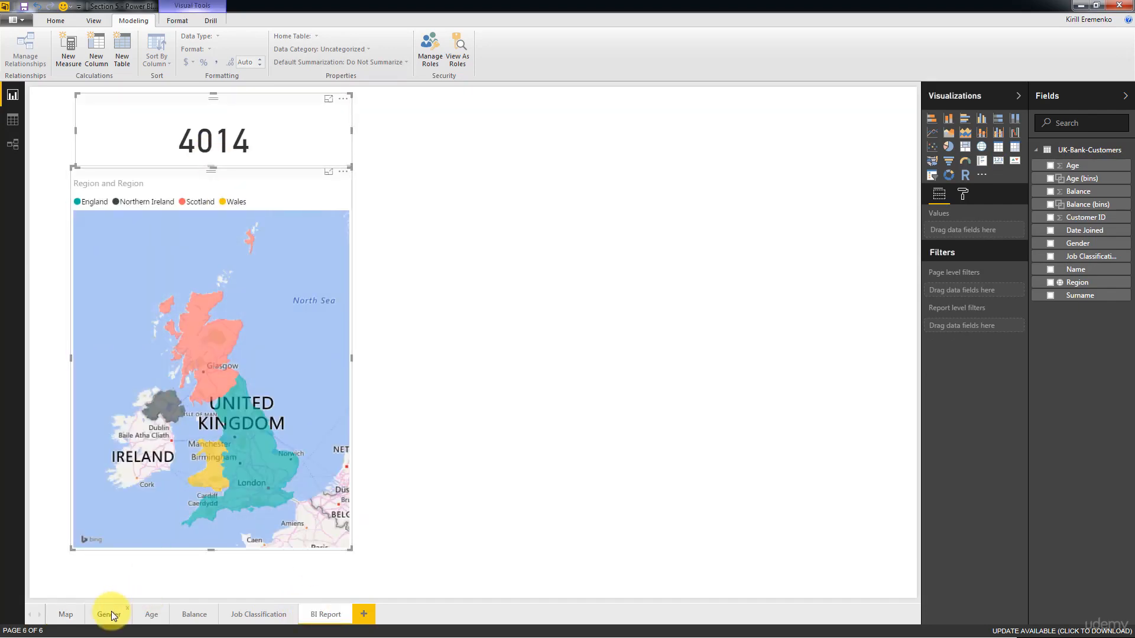
{"action": "left_click", "coordinate": [109, 614]}
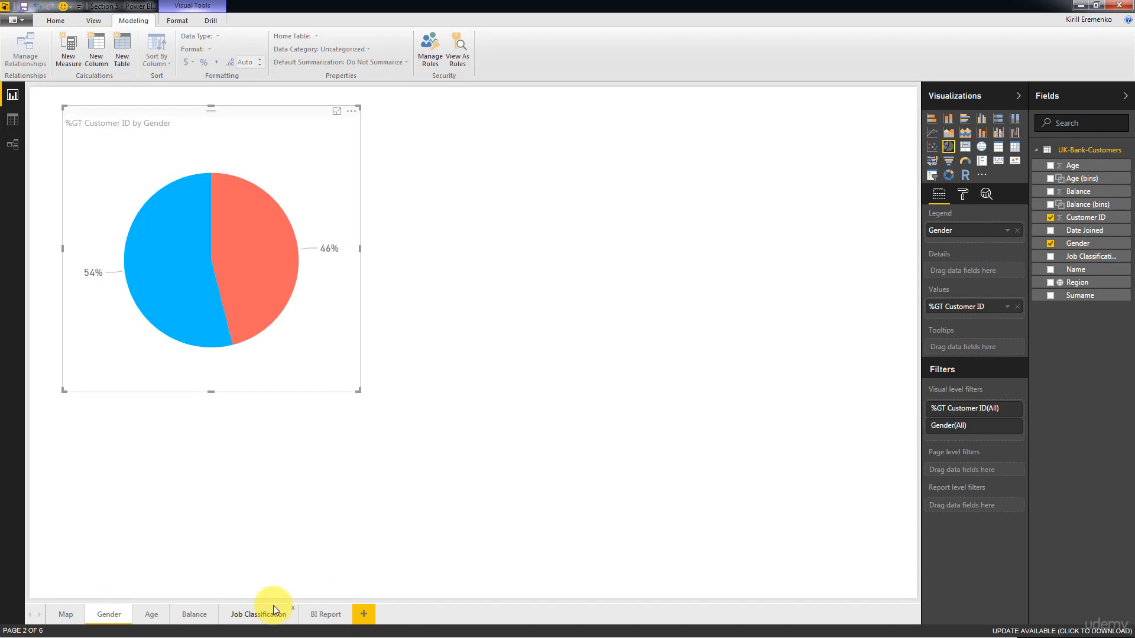
{"action": "left_click", "coordinate": [65, 613]}
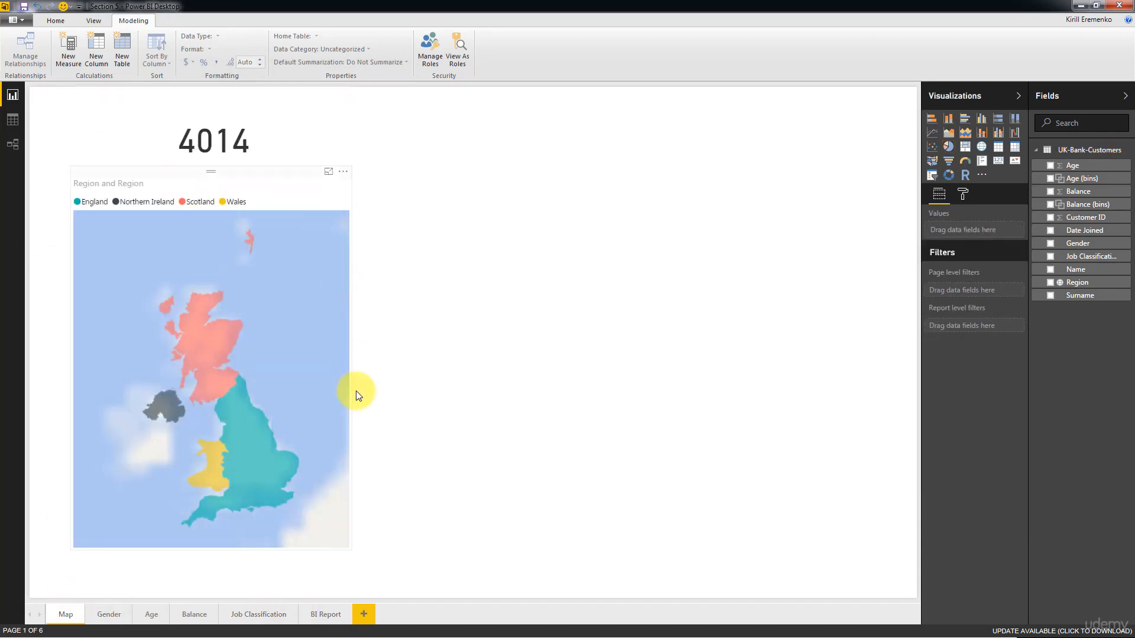
Paste the card and map onto the BI Report page, then return to the Map page
{"action": "left_click", "coordinate": [325, 614]}
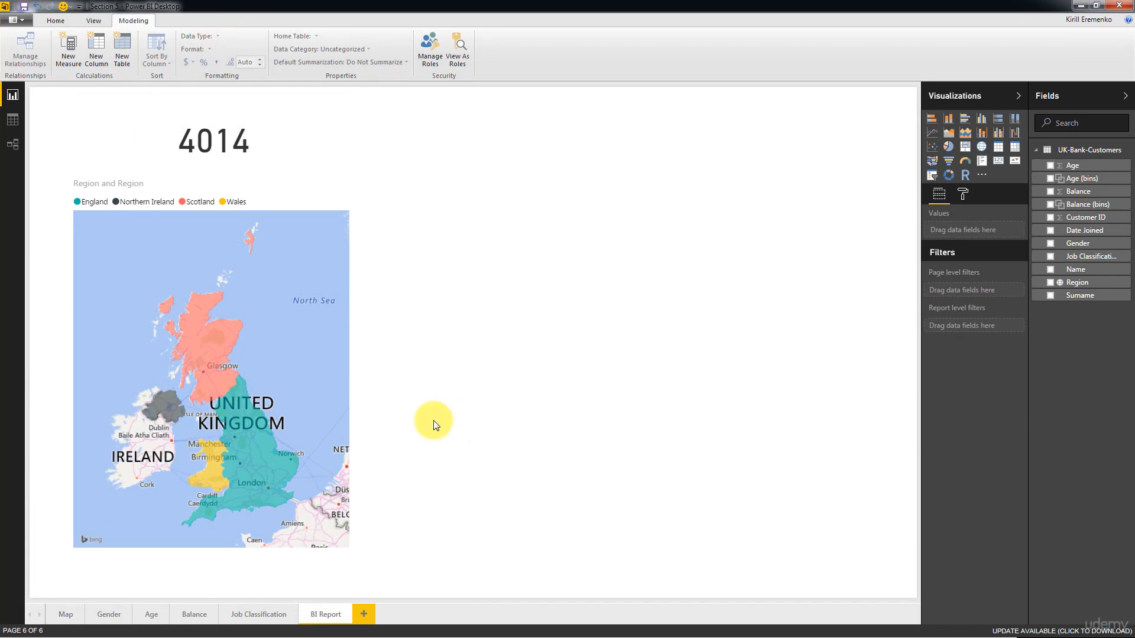
{"action": "mouse_move", "coordinate": [109, 613]}
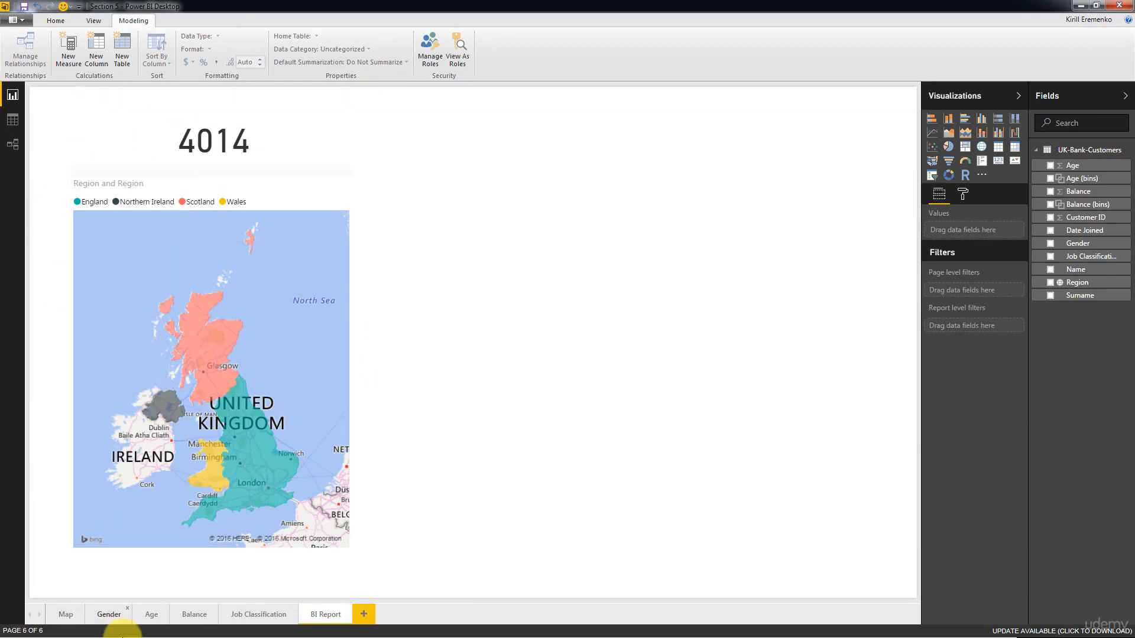
{"action": "left_click", "coordinate": [65, 614]}
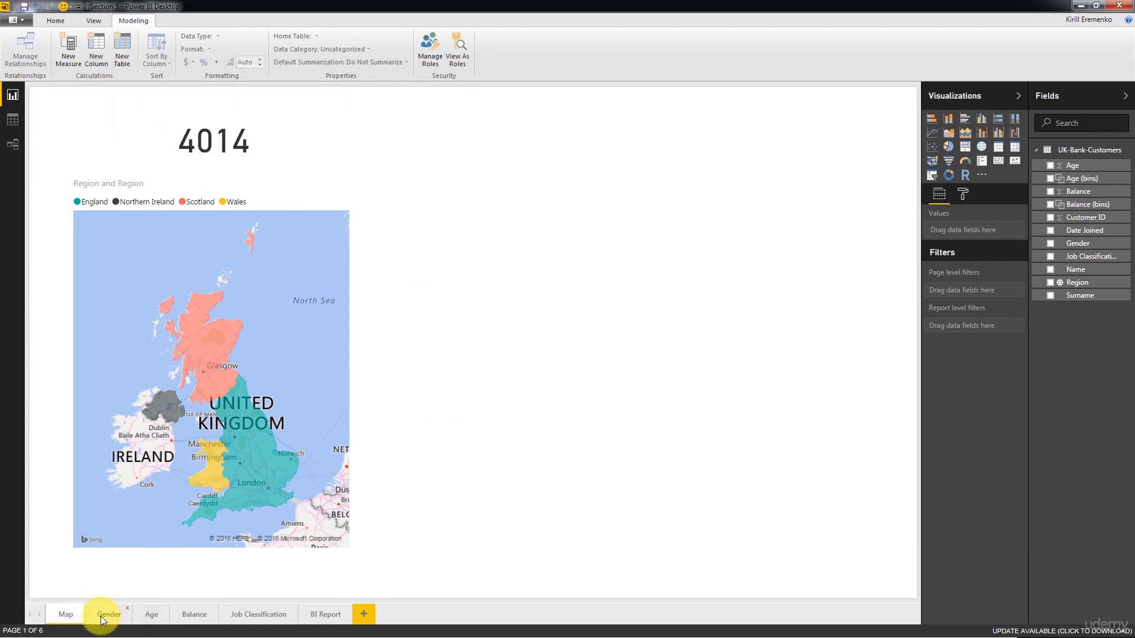
Copy the gender pie chart and the age histogram onto the BI Report page
{"action": "left_click", "coordinate": [108, 613]}
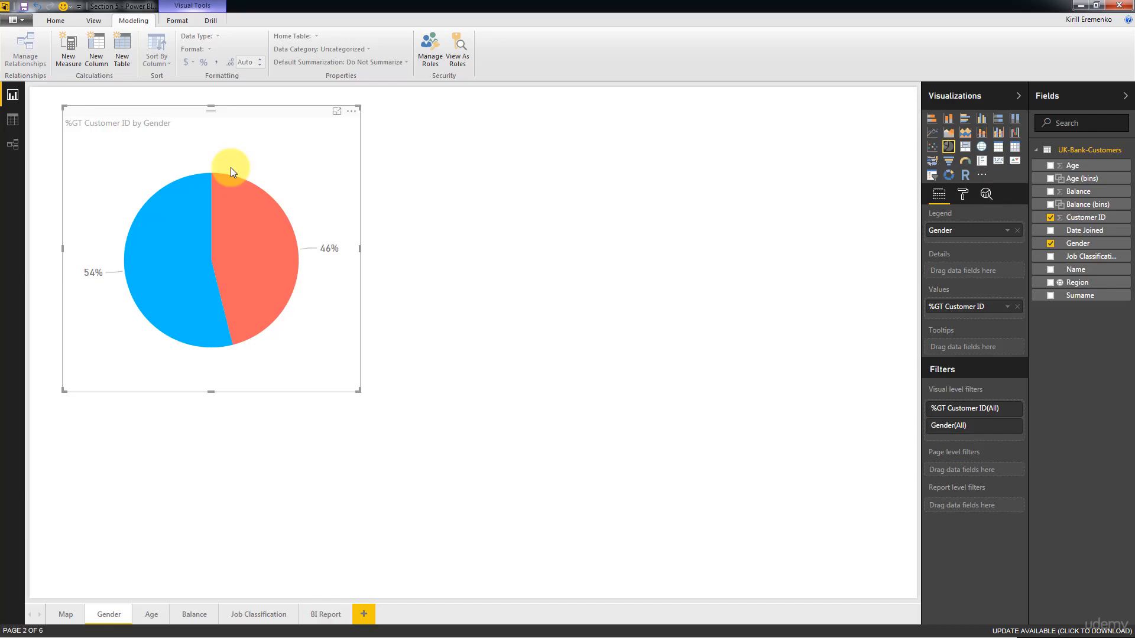
{"action": "left_click", "coordinate": [325, 614]}
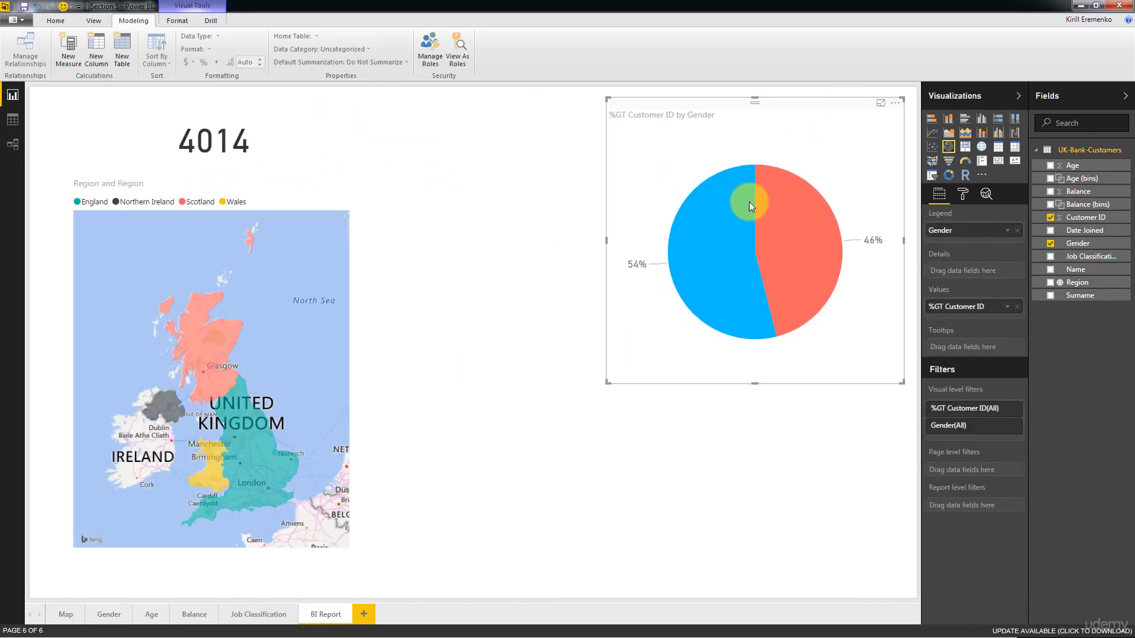
{"action": "left_click", "coordinate": [150, 614]}
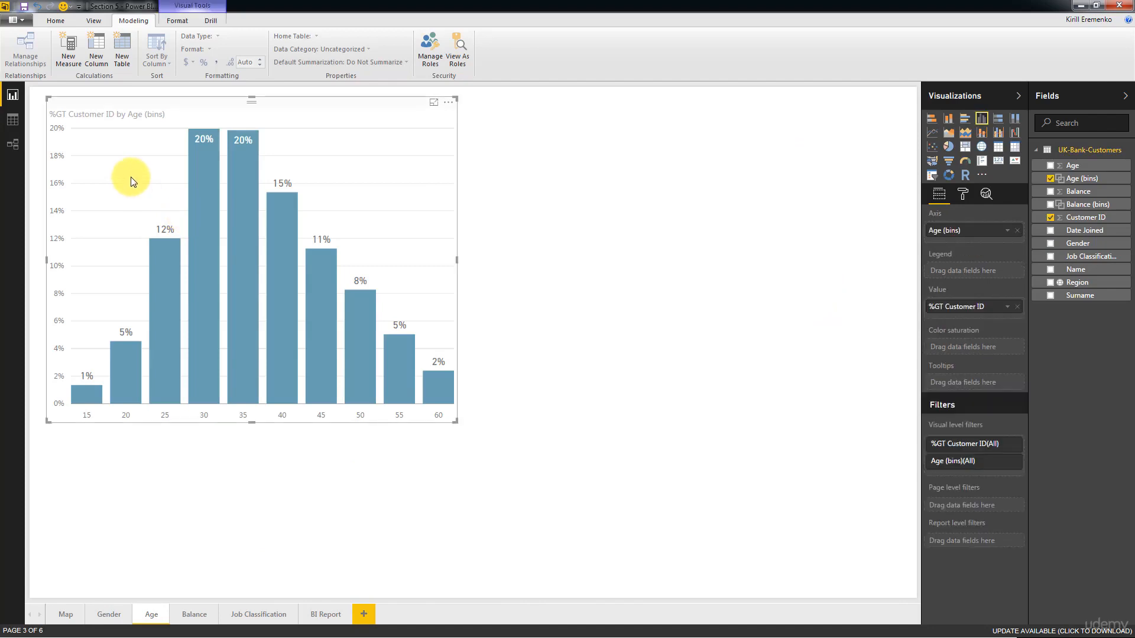
{"action": "left_click", "coordinate": [325, 613]}
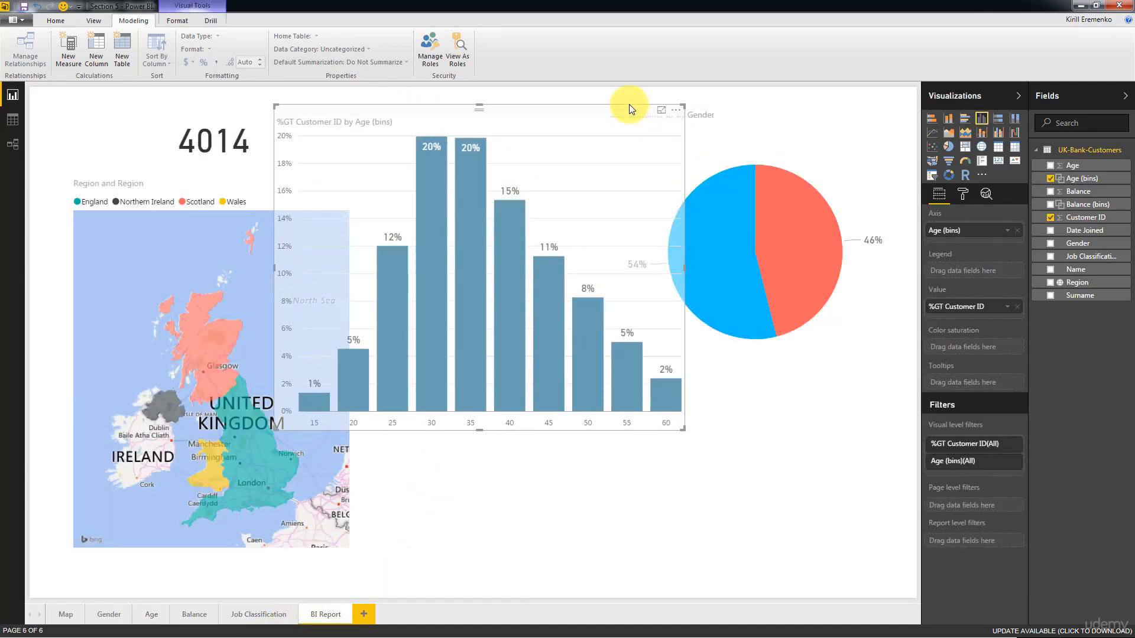
Copy the balance histogram onto BI Report and move on to the Job Classification page
{"action": "left_click", "coordinate": [193, 613]}
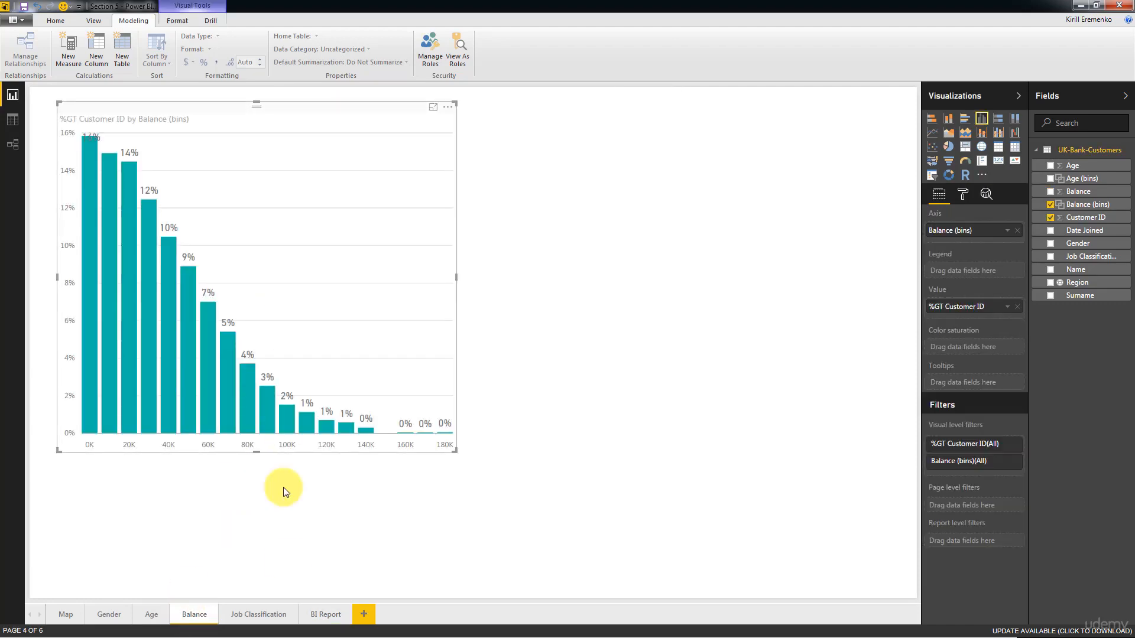
{"action": "left_click", "coordinate": [325, 613]}
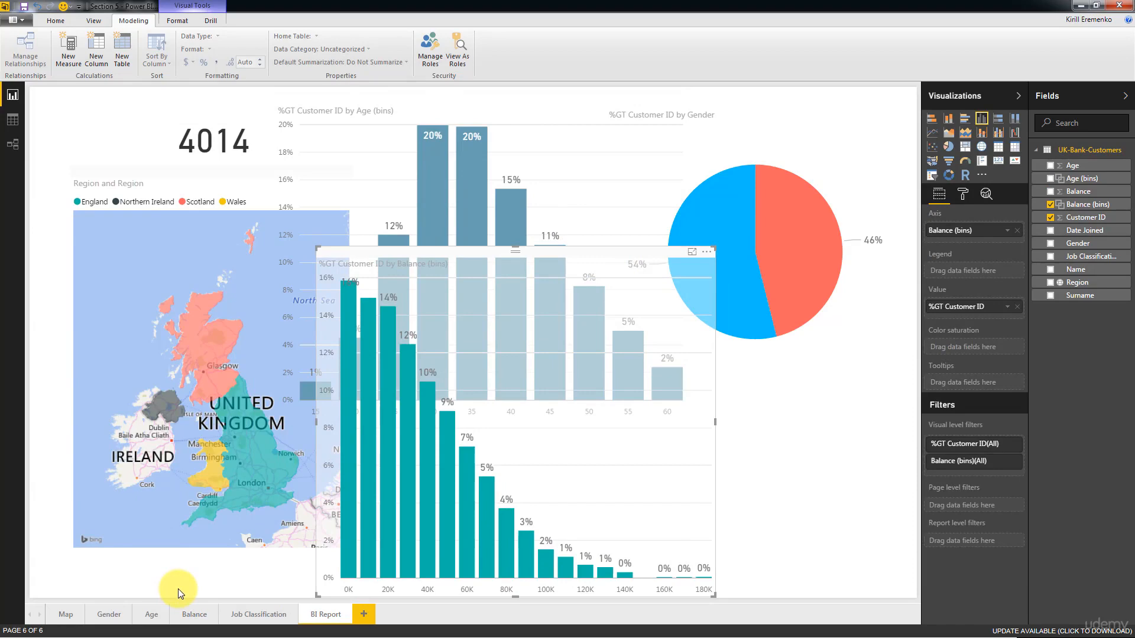
{"action": "left_click", "coordinate": [258, 614]}
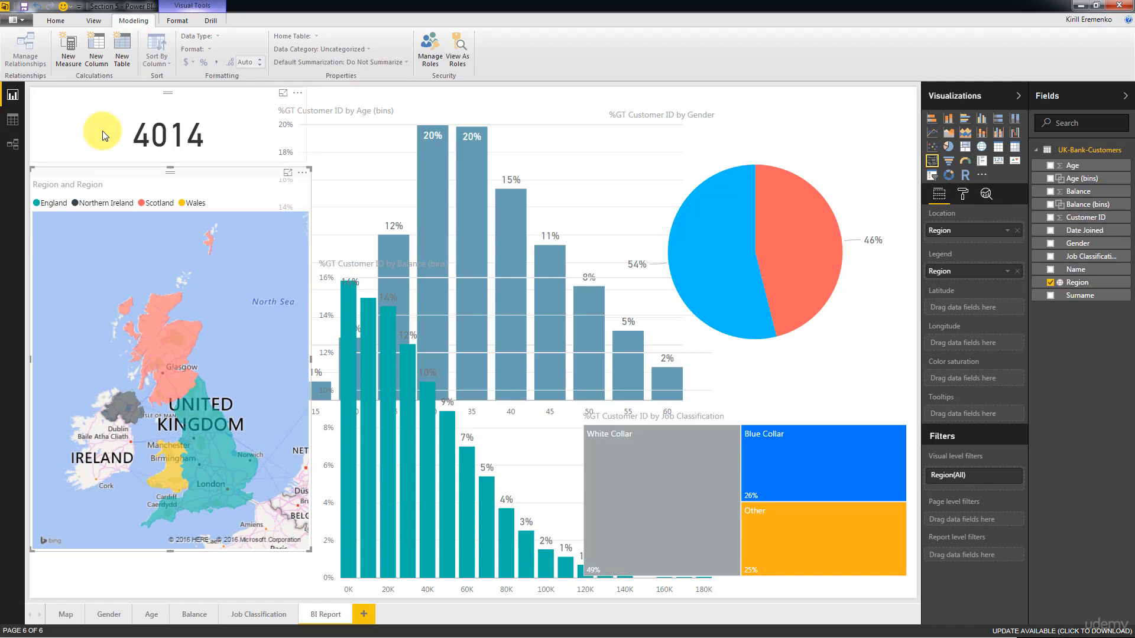
{"action": "mouse_move", "coordinate": [181, 251]}
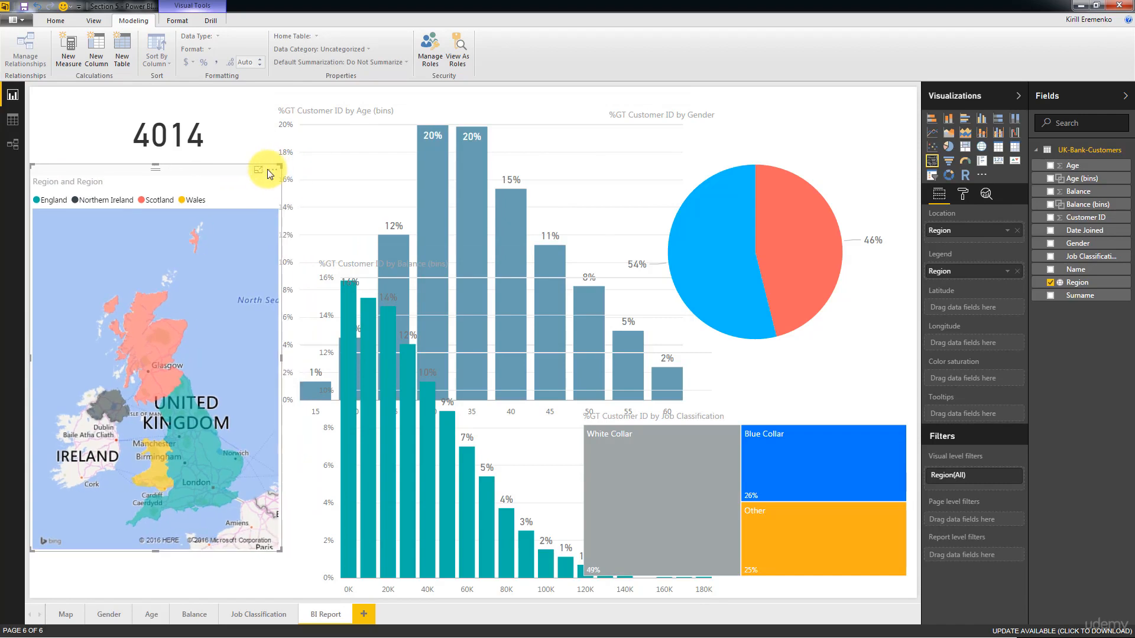
Resize the region map and place it on the left beneath the 4014 count card
{"action": "left_click_drag", "start_coordinate": [266, 173], "coordinate": [288, 174]}
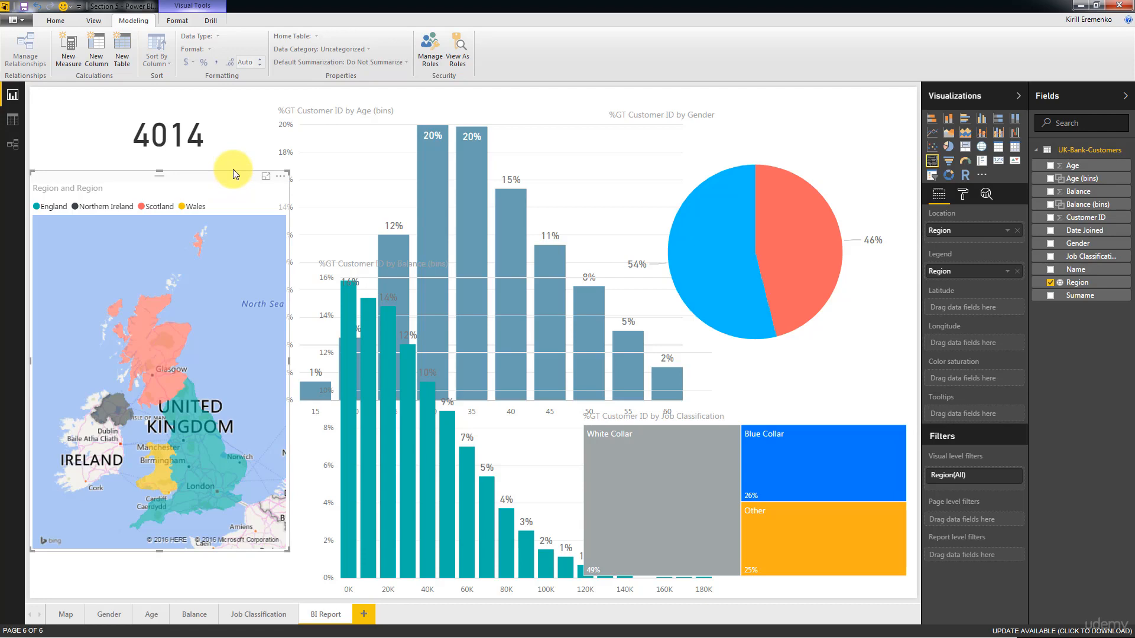
{"action": "mouse_move", "coordinate": [47, 144]}
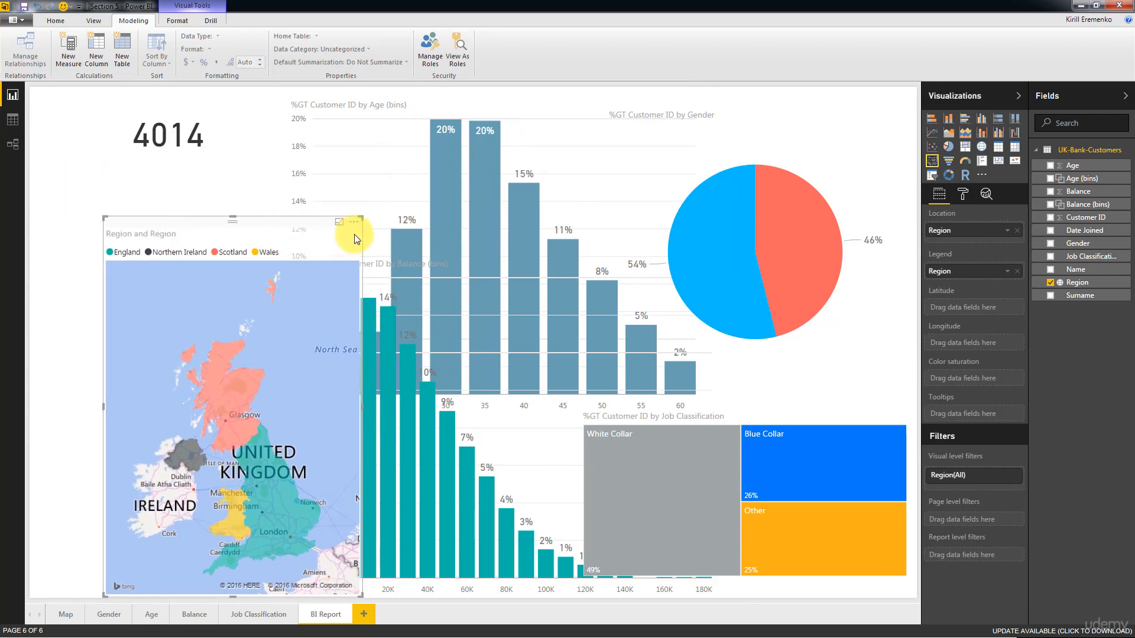
{"action": "left_click_drag", "start_coordinate": [233, 221], "coordinate": [206, 198]}
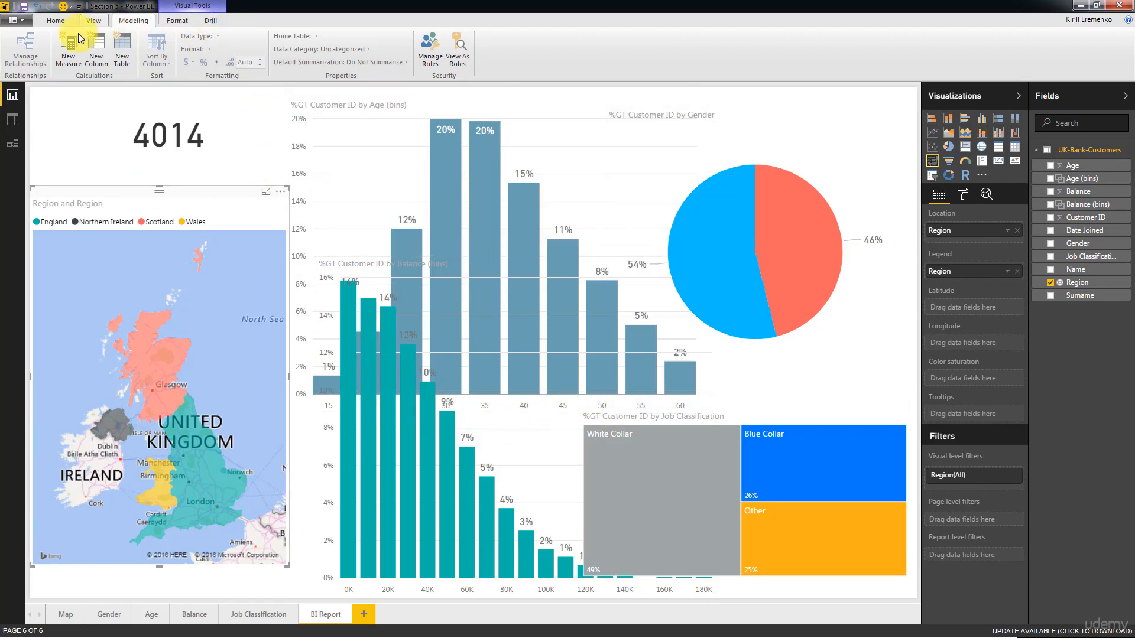
Reach the Preview Features list in File > Options and settings > Options
{"action": "left_click", "coordinate": [92, 20]}
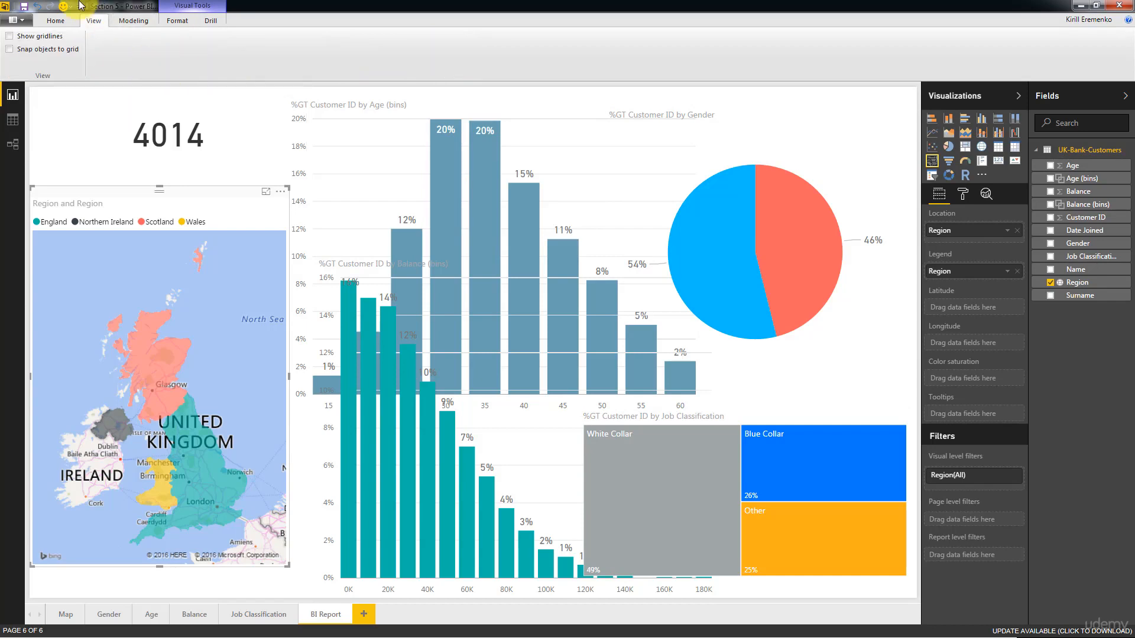
{"action": "mouse_move", "coordinate": [669, 13]}
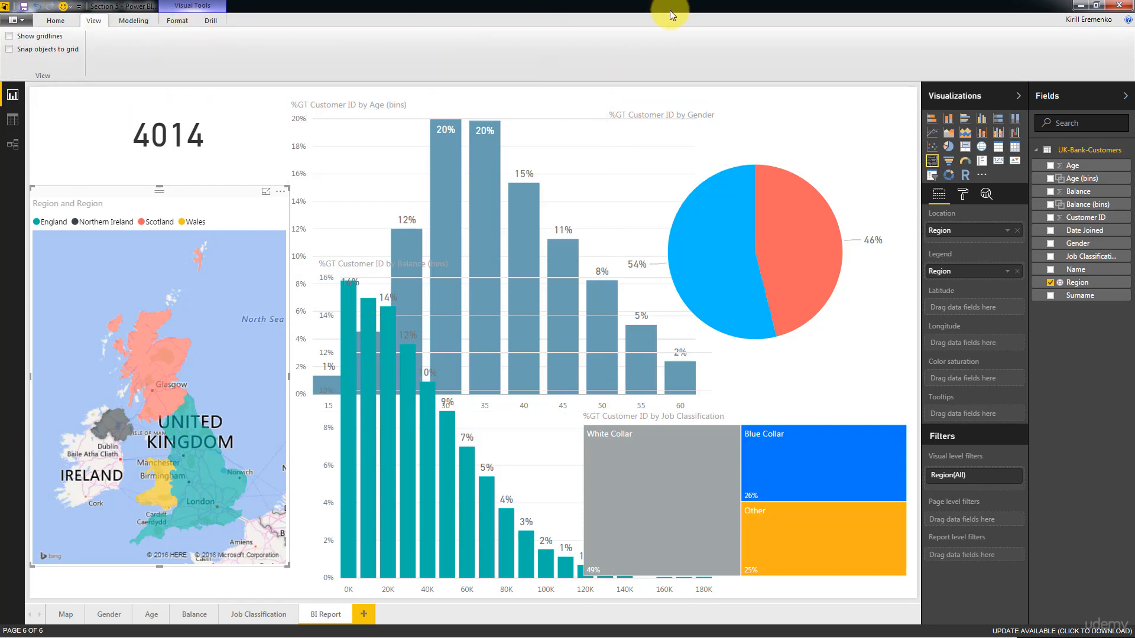
{"action": "mouse_move", "coordinate": [56, 20]}
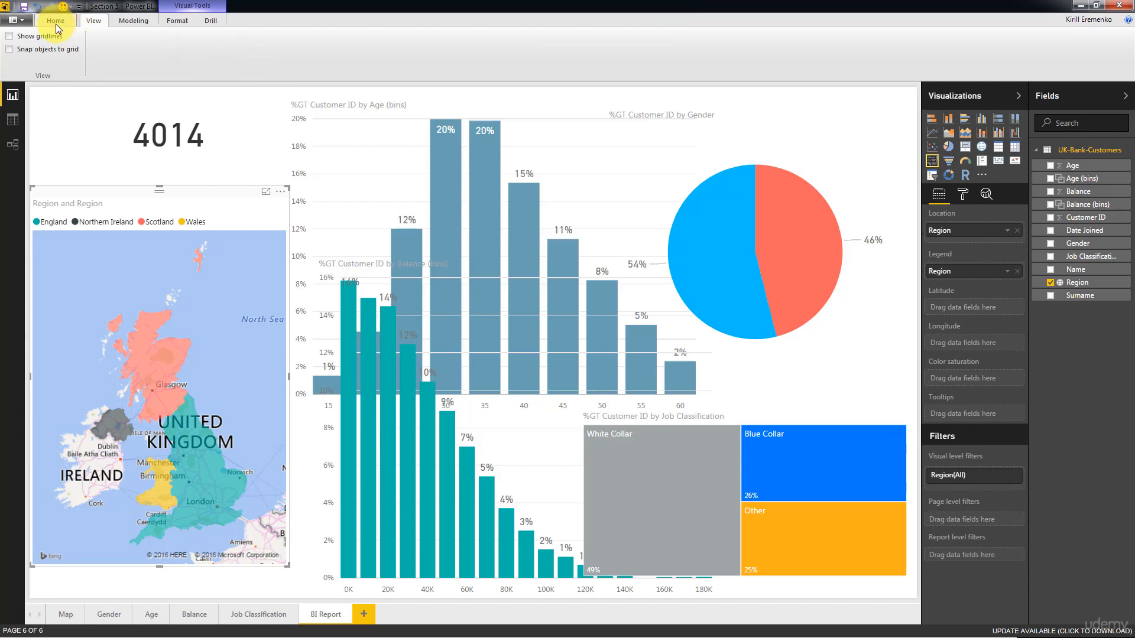
{"action": "mouse_move", "coordinate": [47, 42]}
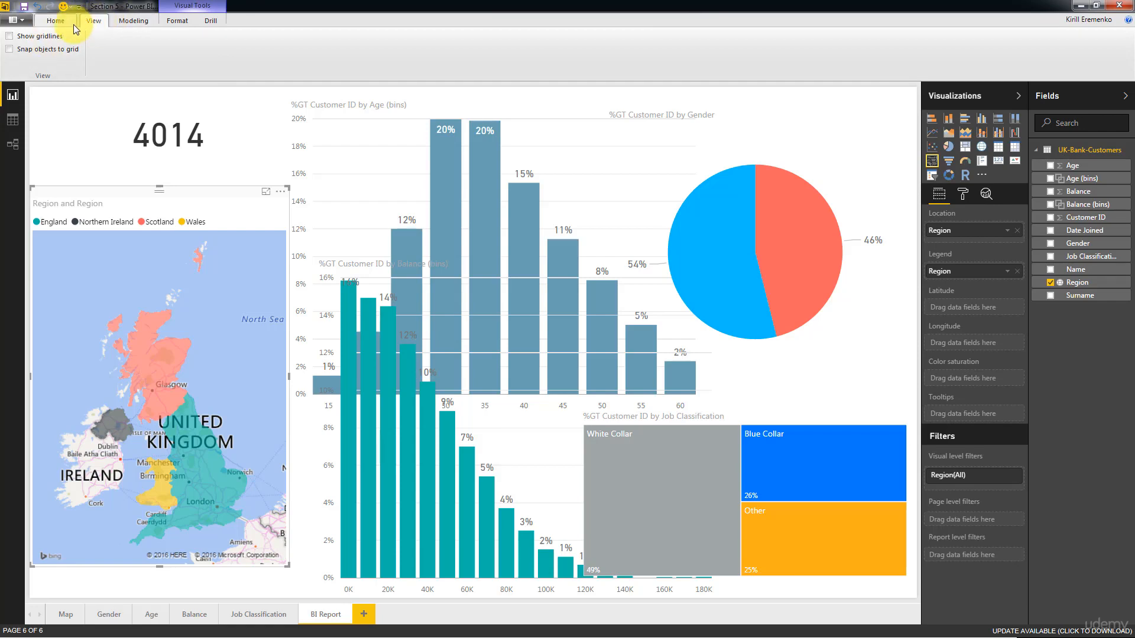
{"action": "left_click", "coordinate": [14, 20]}
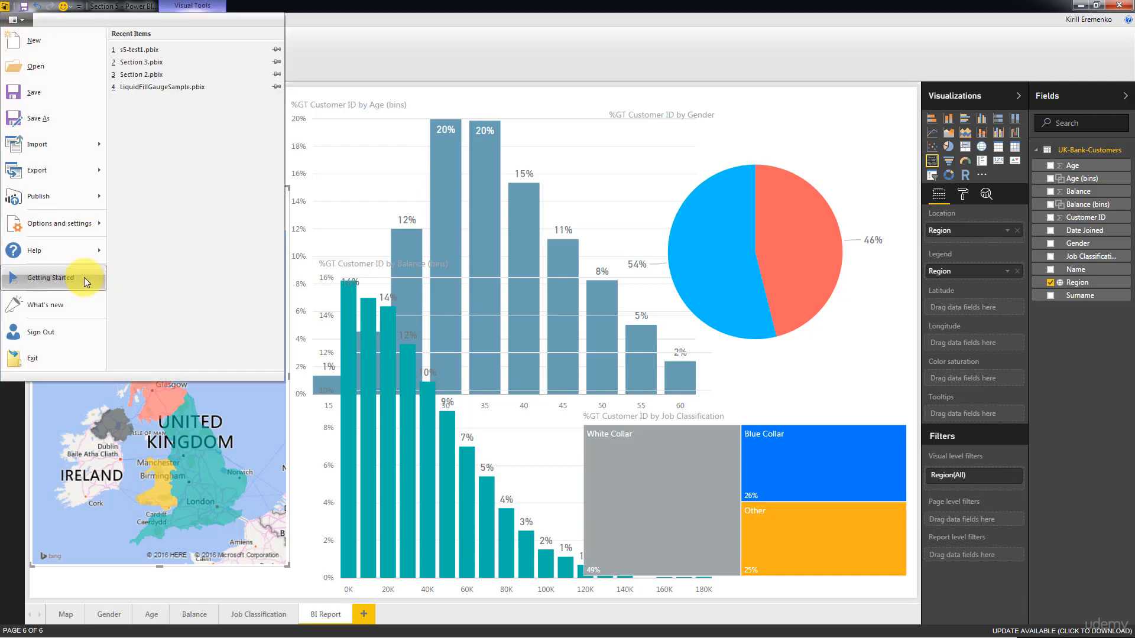
{"action": "left_click", "coordinate": [54, 224]}
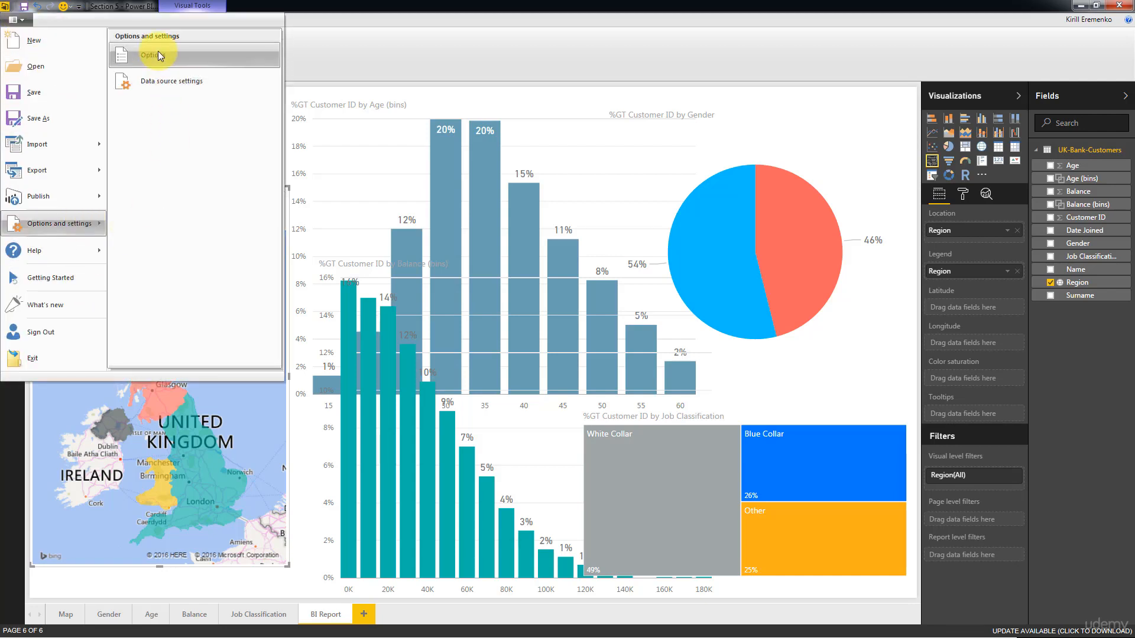
{"action": "left_click", "coordinate": [152, 54]}
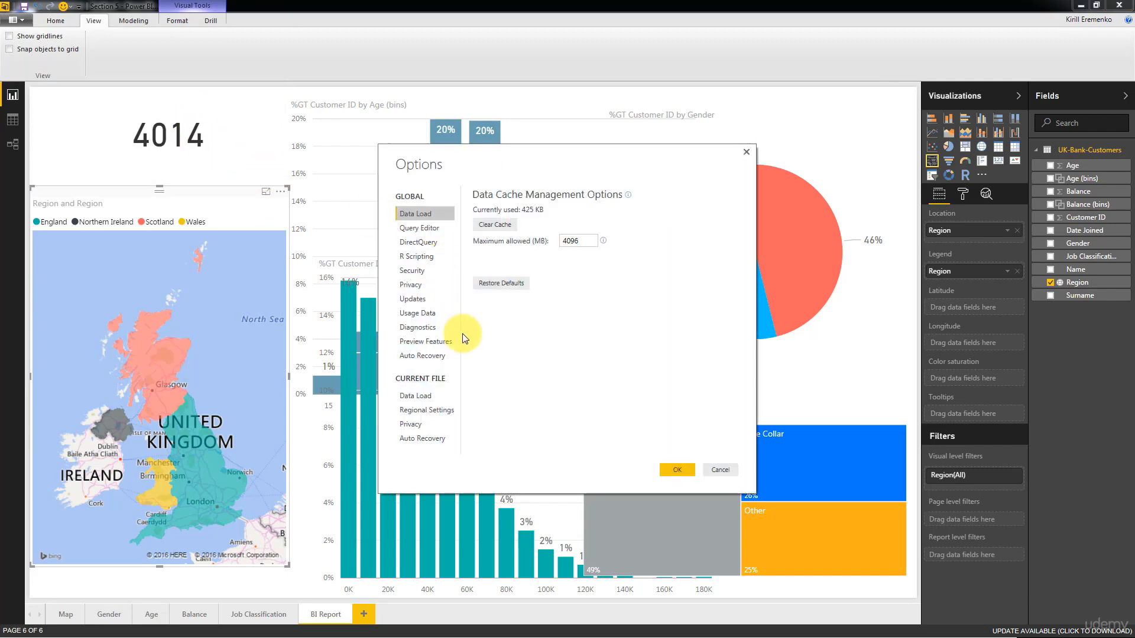
{"action": "left_click", "coordinate": [413, 297]}
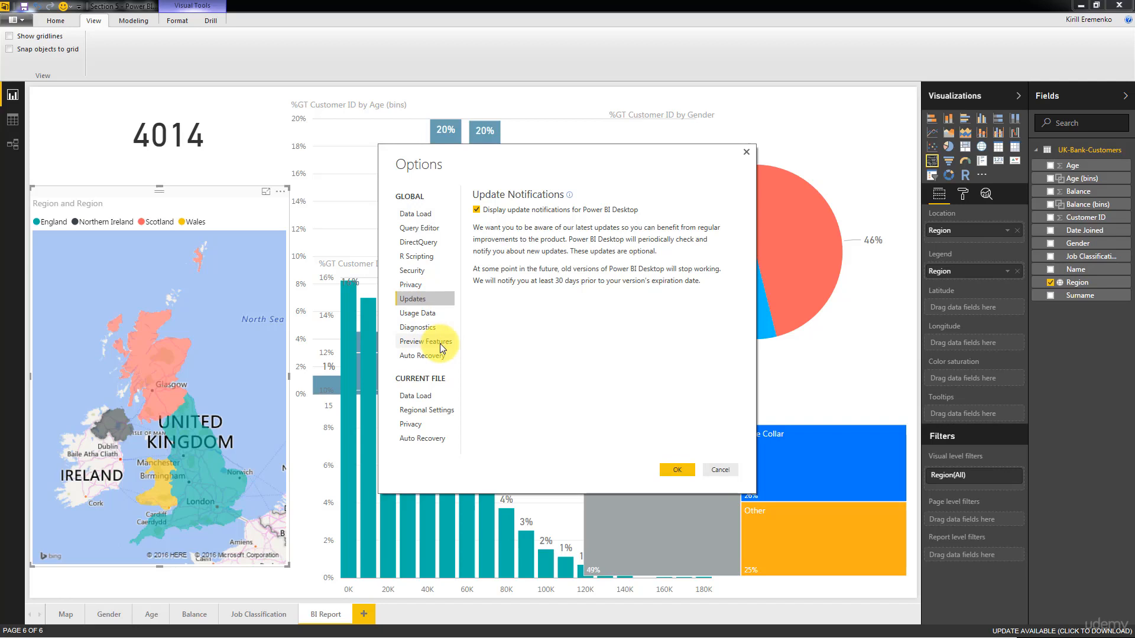
{"action": "left_click", "coordinate": [425, 340]}
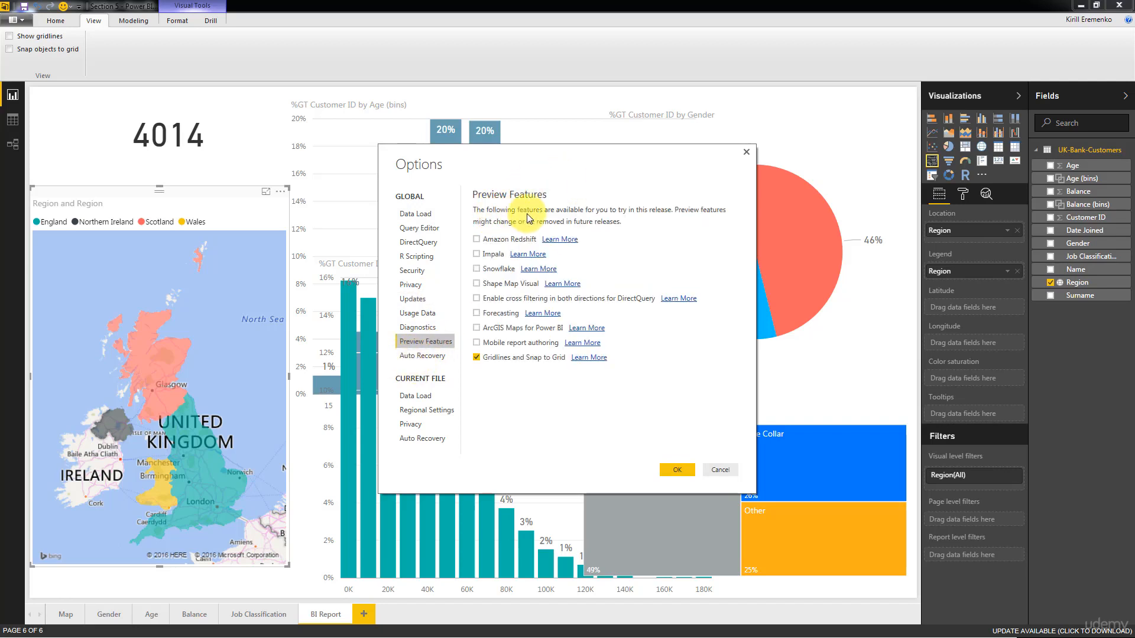
{"action": "mouse_move", "coordinate": [676, 225]}
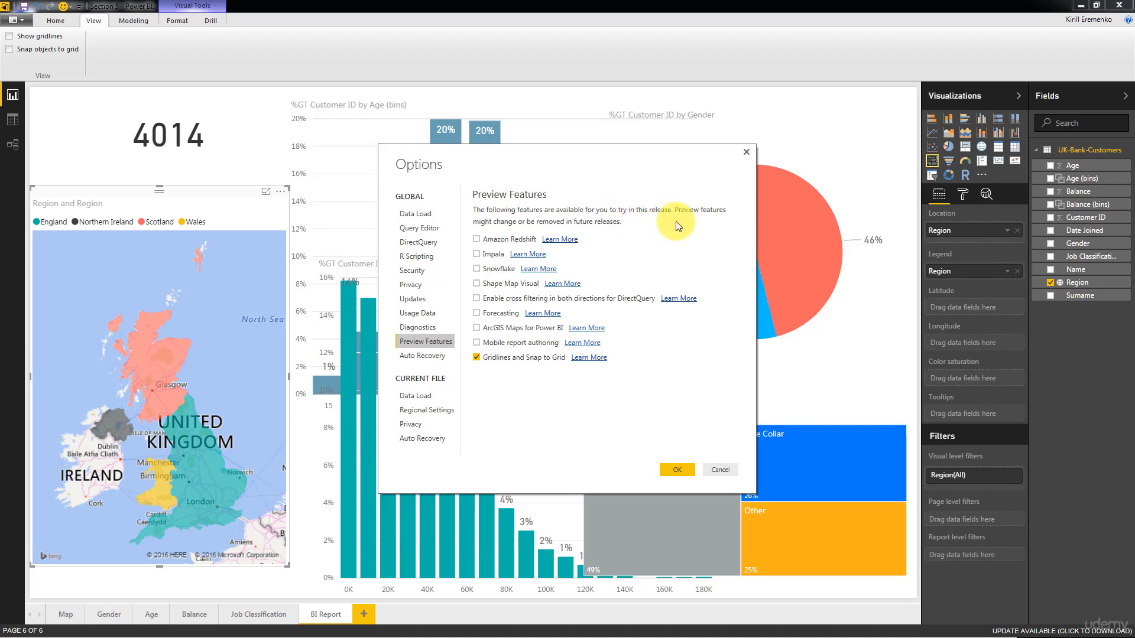
{"action": "mouse_move", "coordinate": [499, 236]}
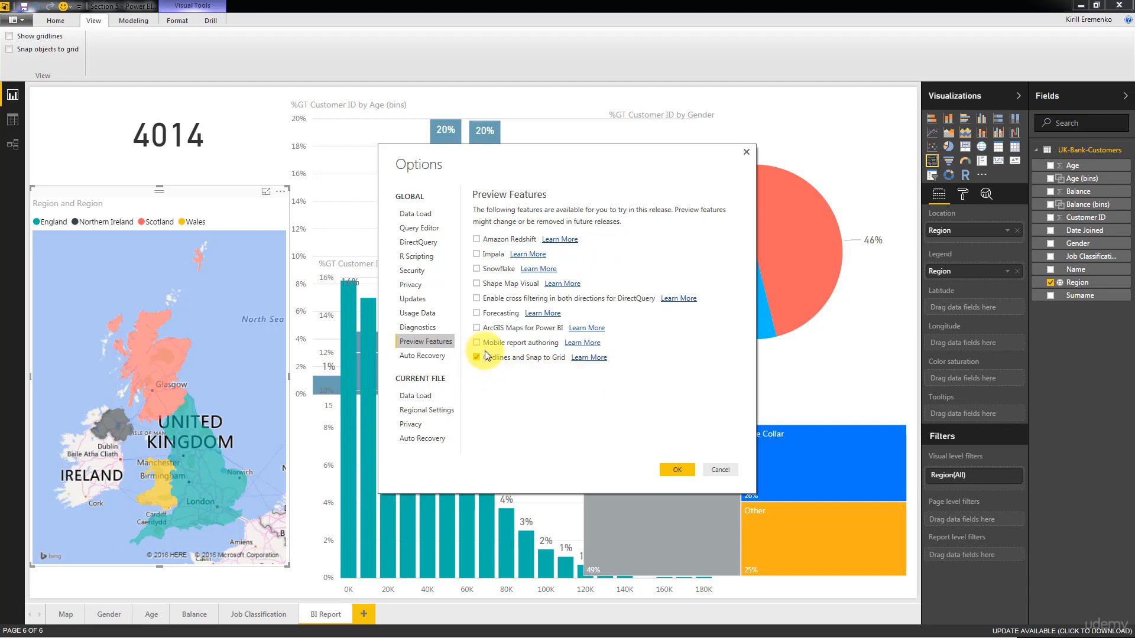
Leave Gridlines and Snap to Grid enabled and confirm the options with OK
{"action": "left_click", "coordinate": [475, 357]}
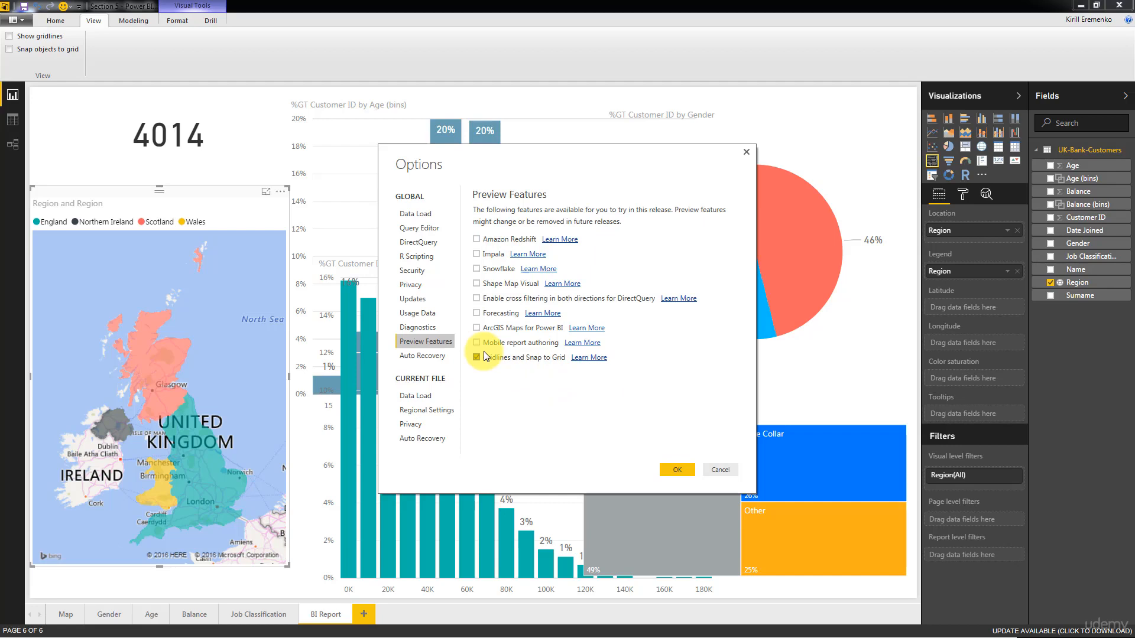
{"action": "left_click", "coordinate": [476, 357]}
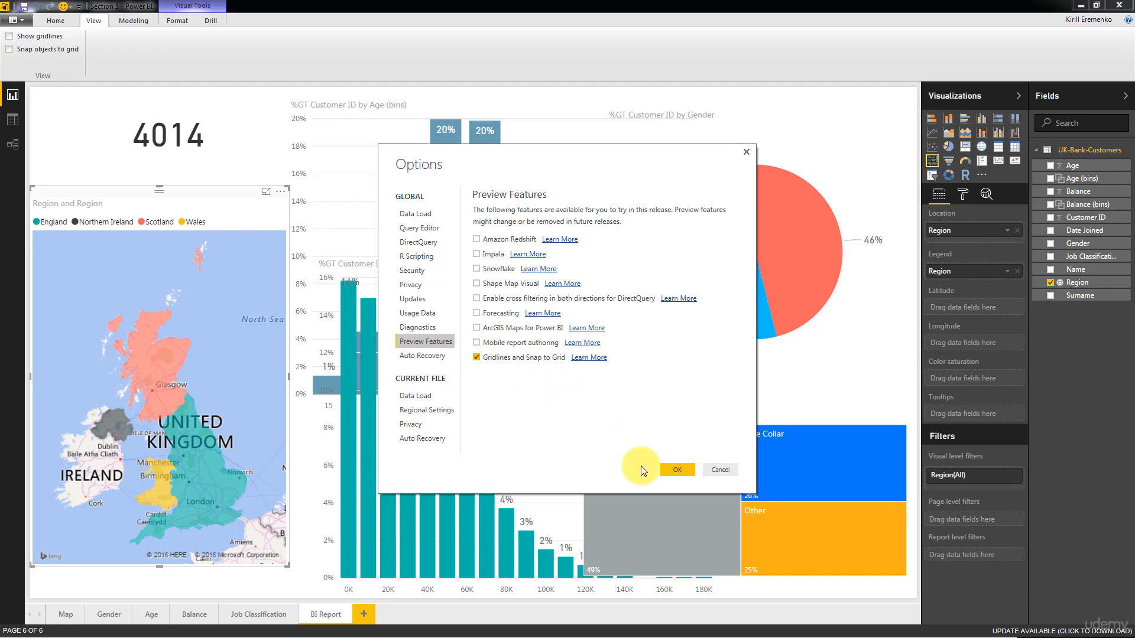
{"action": "left_click", "coordinate": [676, 469]}
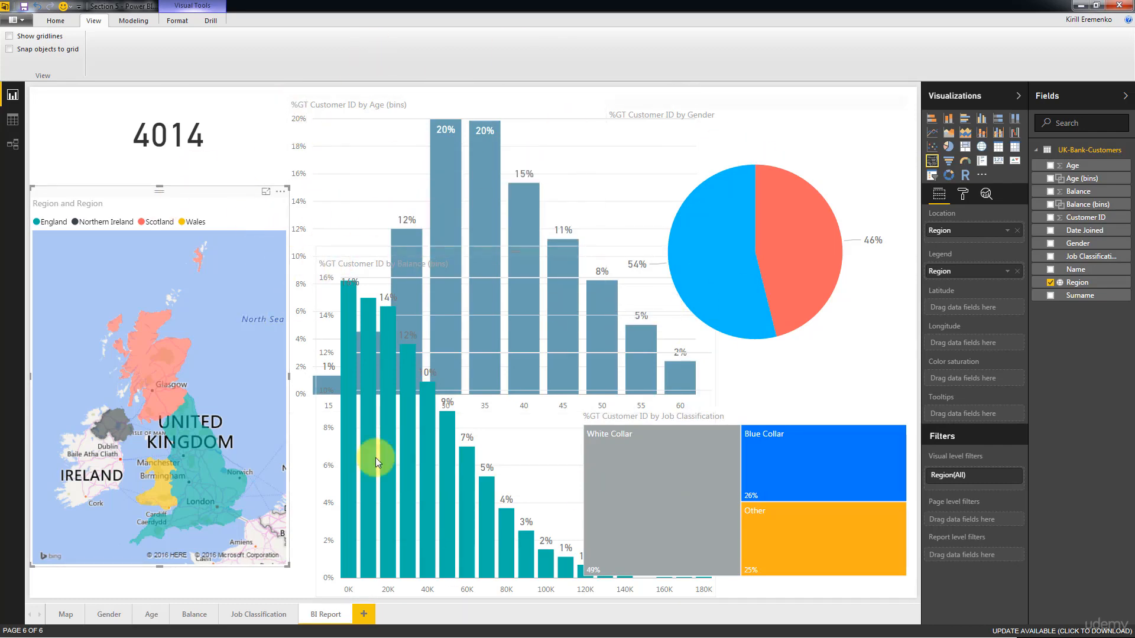
Show gridlines on the BI Report canvas from the View settings
{"action": "left_click", "coordinate": [8, 36]}
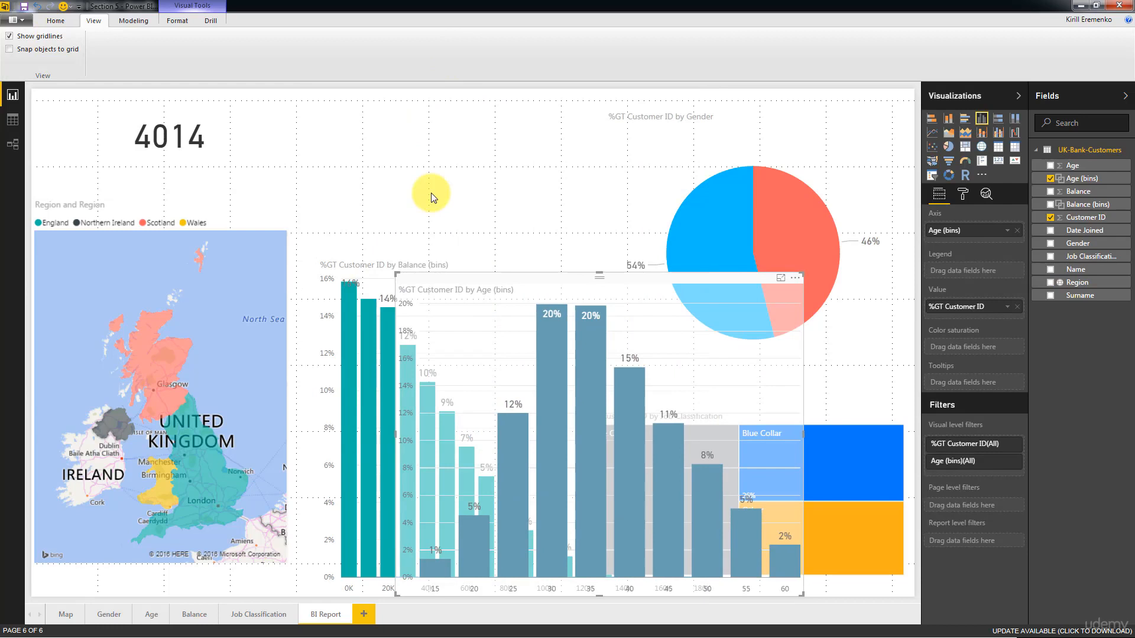
{"action": "mouse_move", "coordinate": [510, 241]}
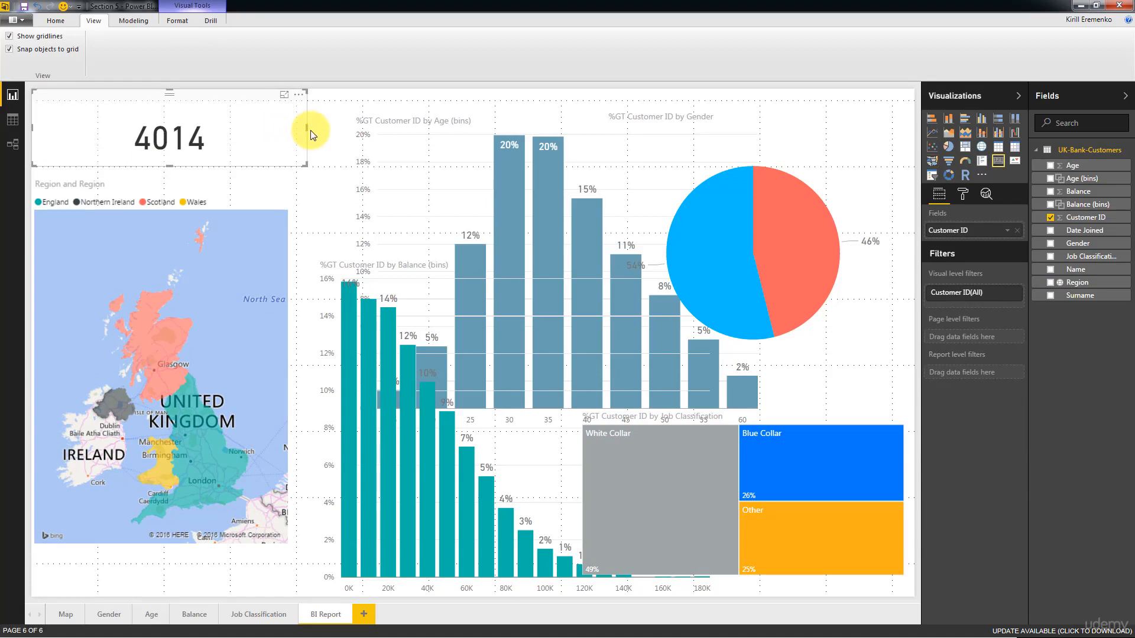
{"action": "mouse_move", "coordinate": [307, 130]}
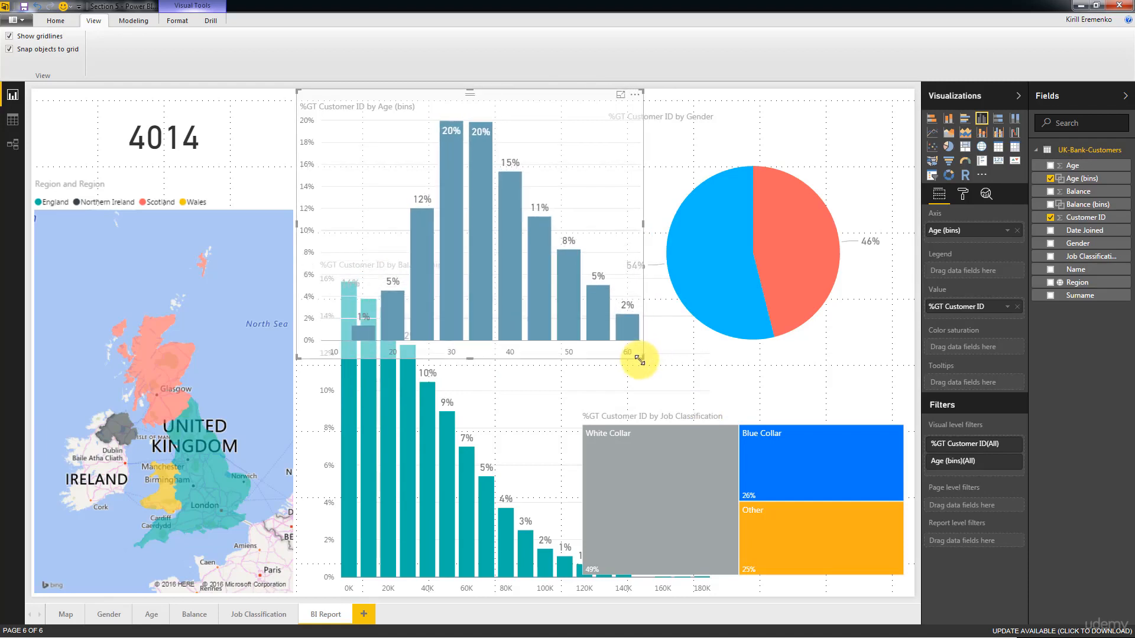
{"action": "mouse_move", "coordinate": [572, 375]}
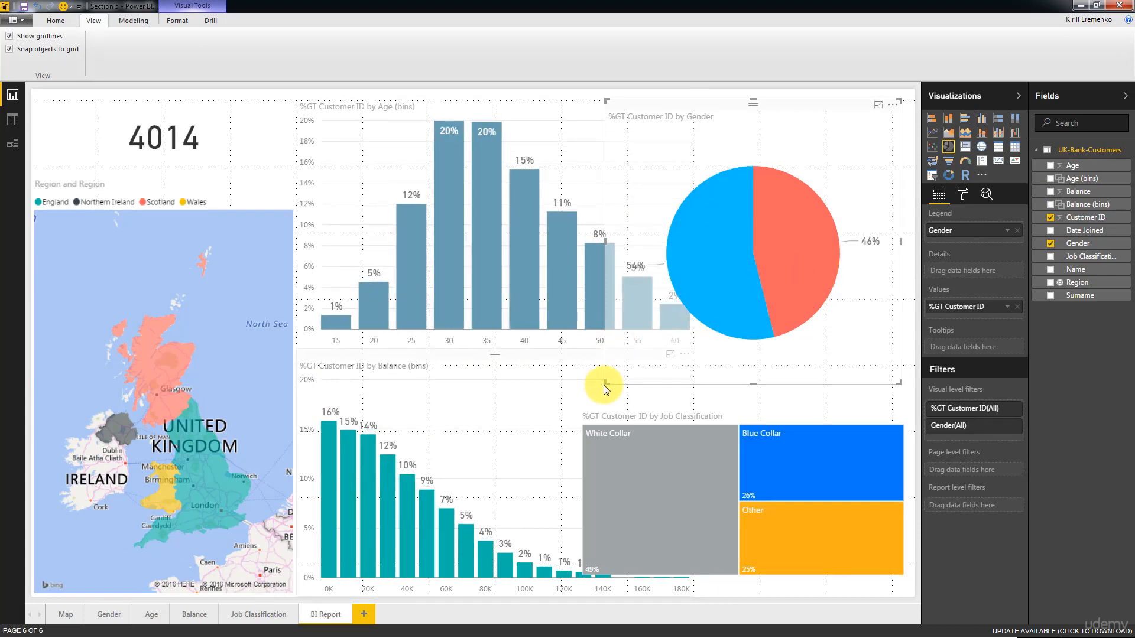
{"action": "mouse_move", "coordinate": [611, 388]}
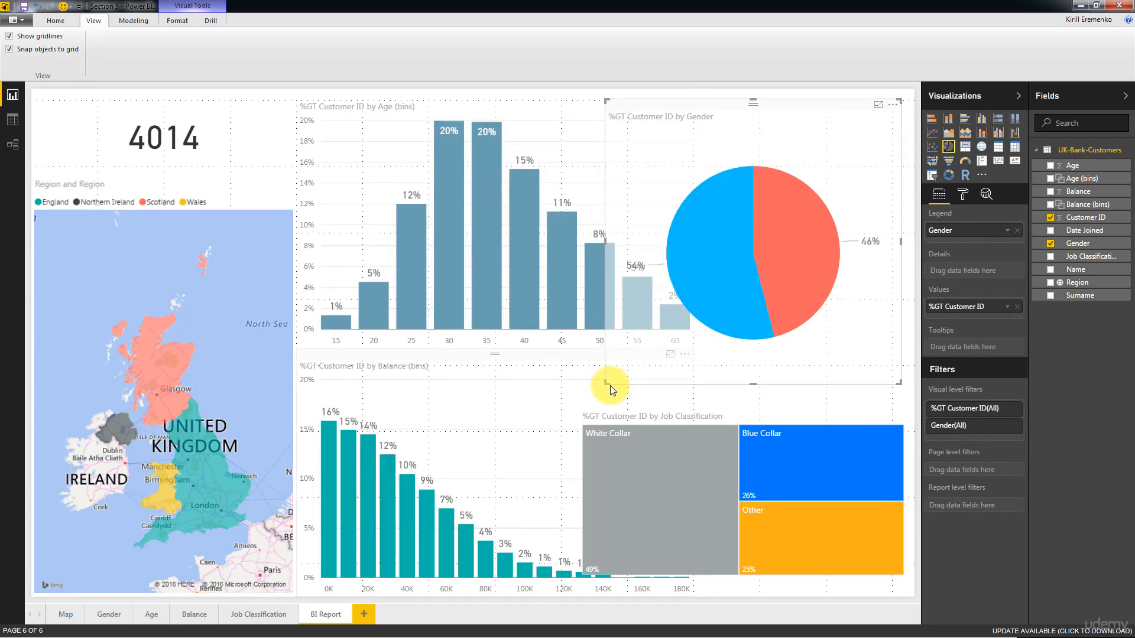
Resize the gender pie into the top-right grid area and the treemap into the bottom right
{"action": "left_click_drag", "start_coordinate": [610, 388], "coordinate": [705, 306]}
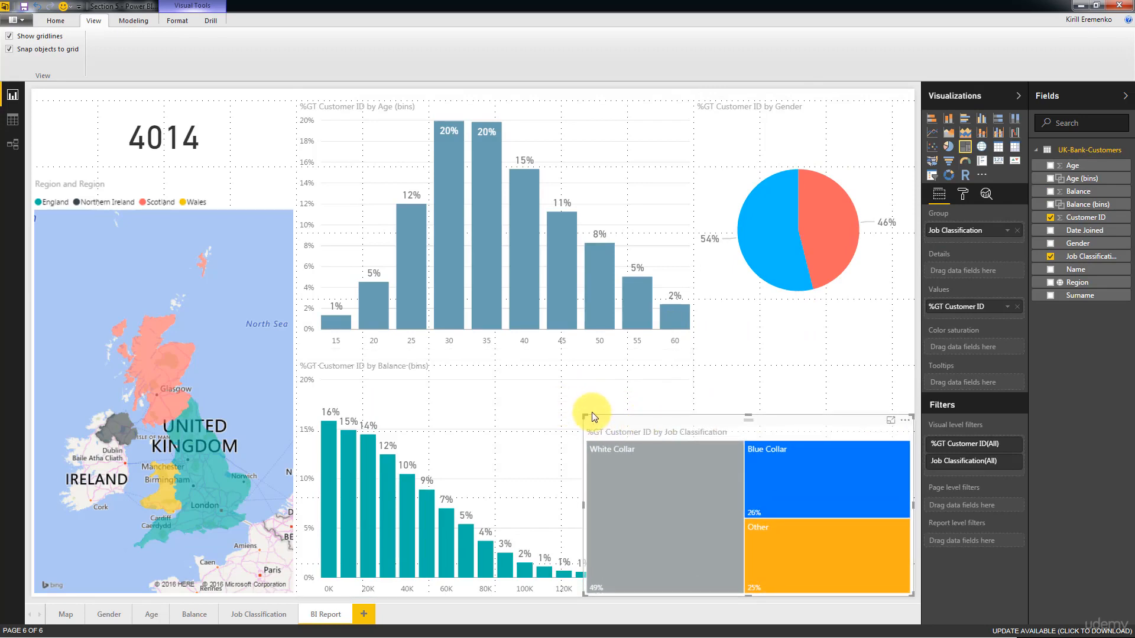
{"action": "left_click_drag", "start_coordinate": [592, 415], "coordinate": [698, 359]}
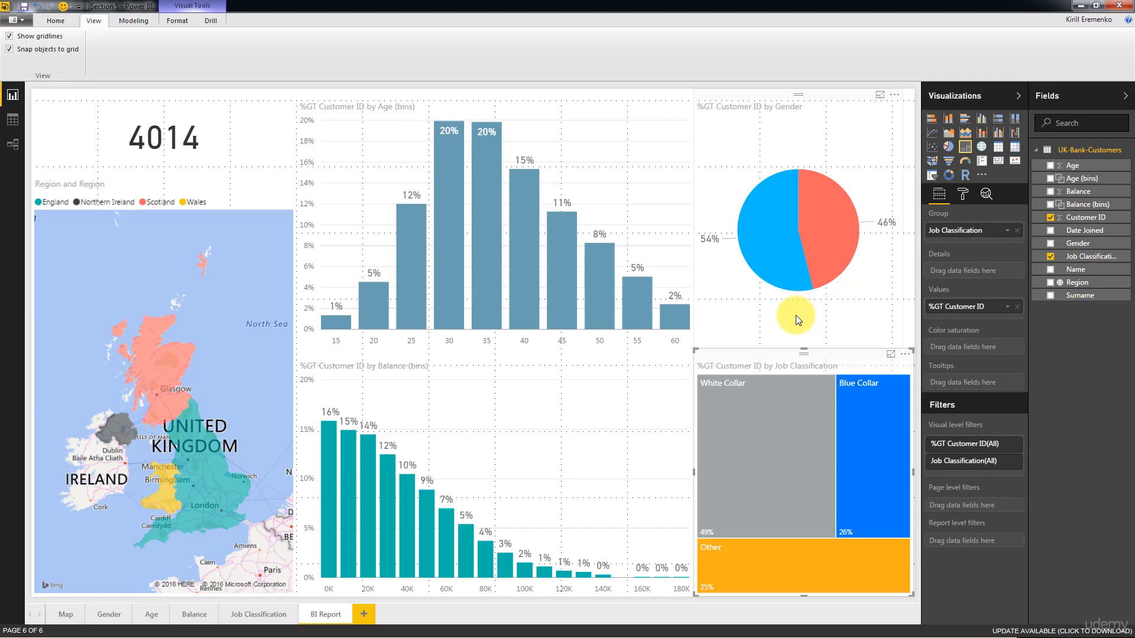
{"action": "left_click", "coordinate": [55, 20]}
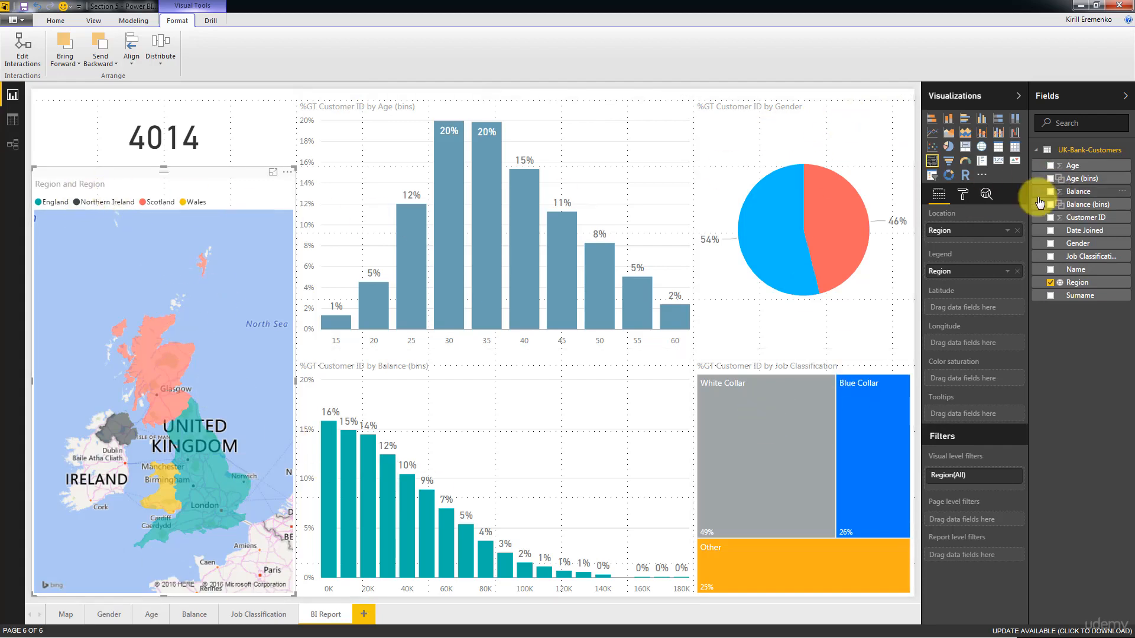
Select the age histogram to reach its formatting options
{"action": "left_click", "coordinate": [961, 193]}
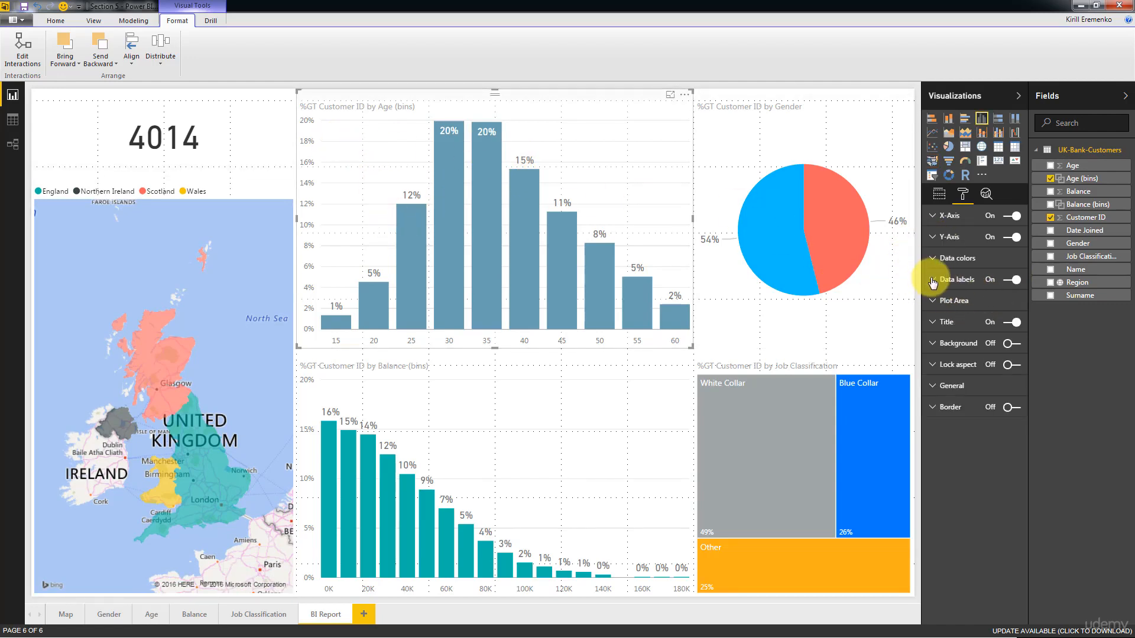
Retitle the histograms Distribution by Age and Distribution by Balance
{"action": "left_click", "coordinate": [935, 321]}
{"action": "type", "text": "Dist"}
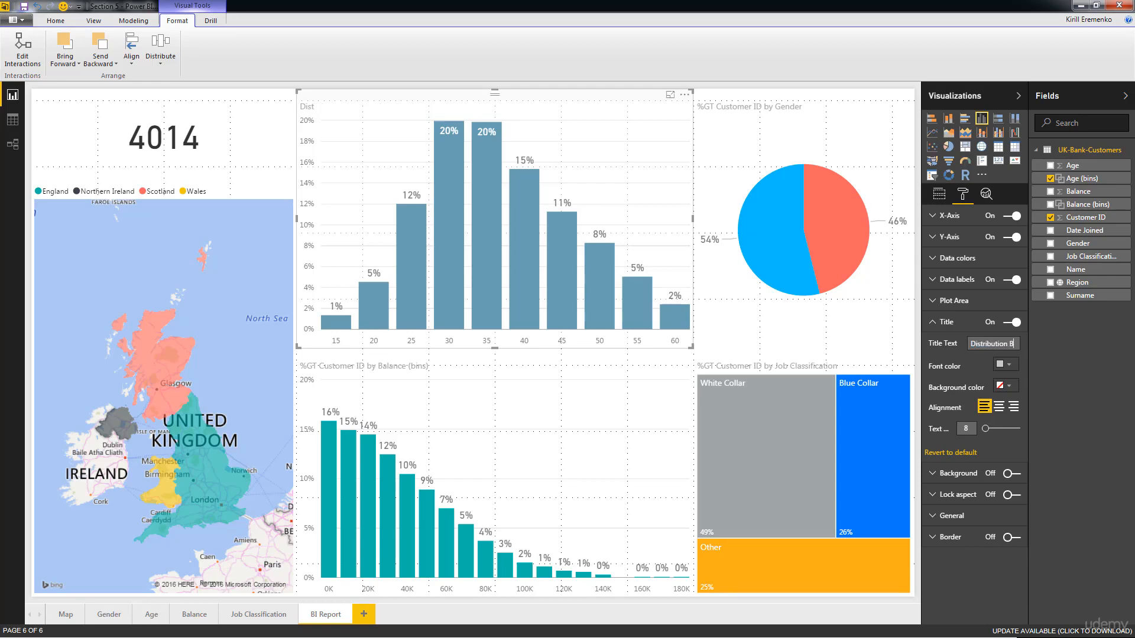
{"action": "type", "text": "ribution by Age"}
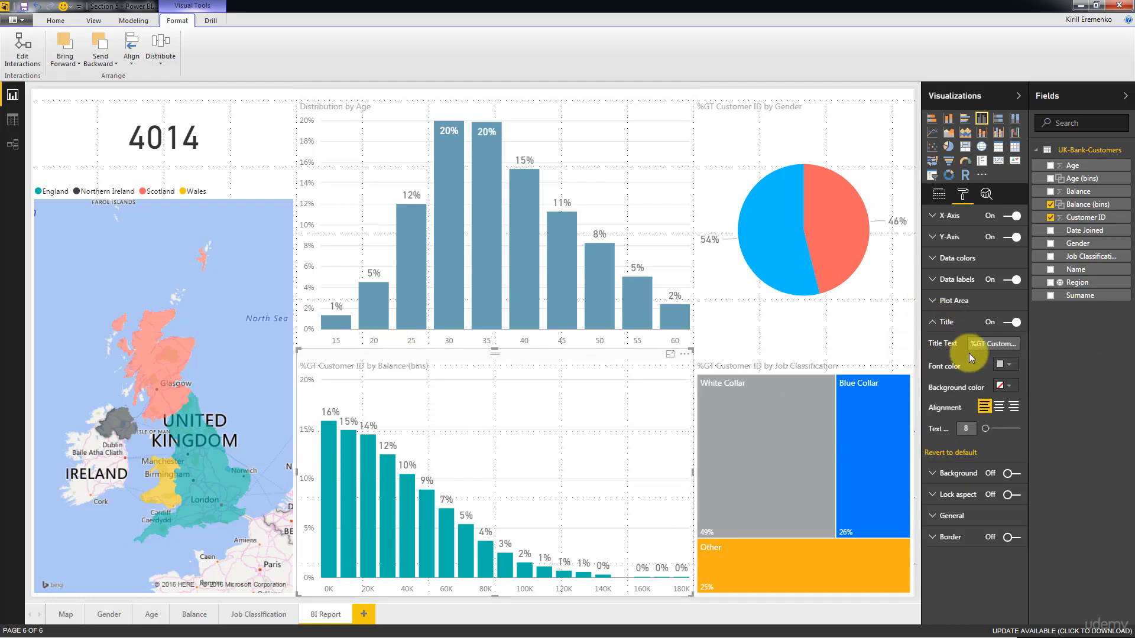
{"action": "left_click", "coordinate": [992, 343]}
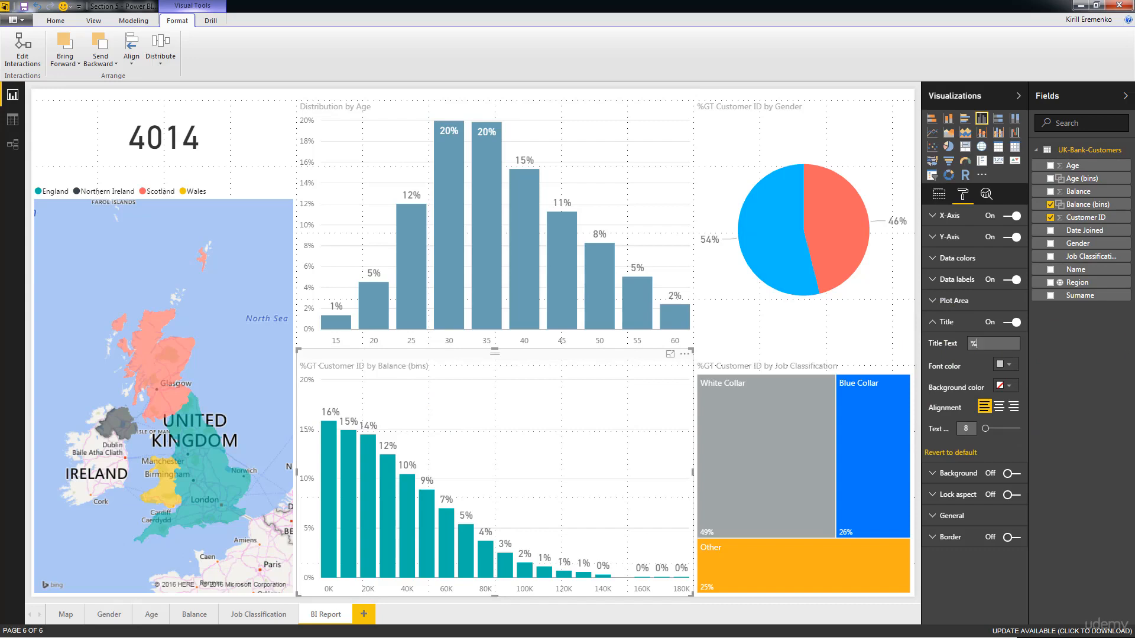
{"action": "type", "text": "Dist"}
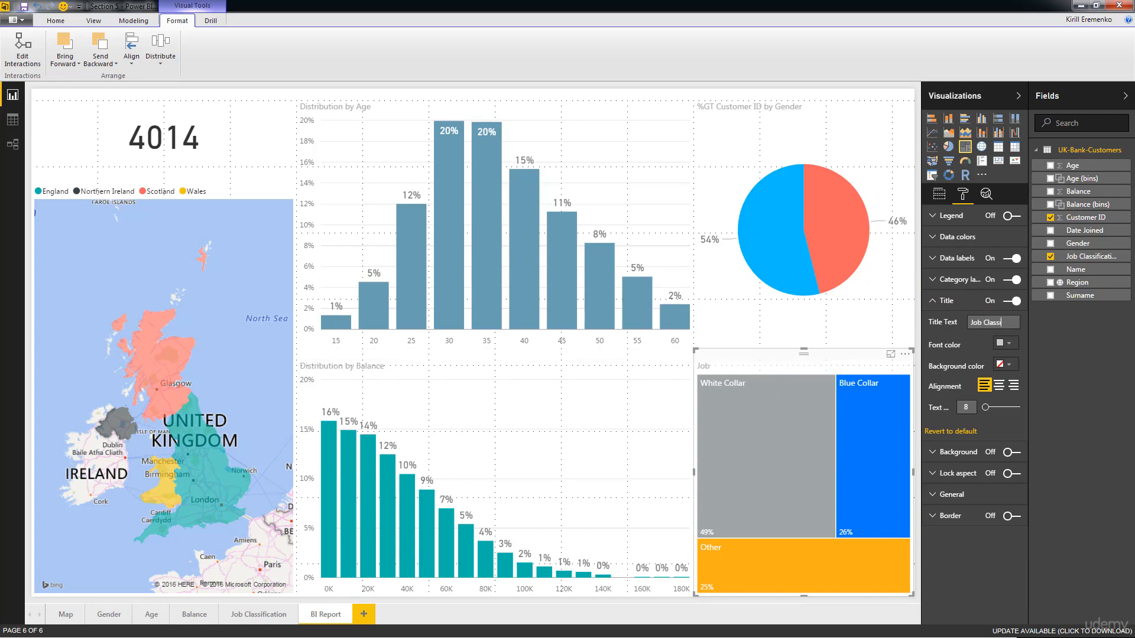
Retitle the treemap Job Classification and the gender pie Gender
{"action": "type", "text": "Job Classification"}
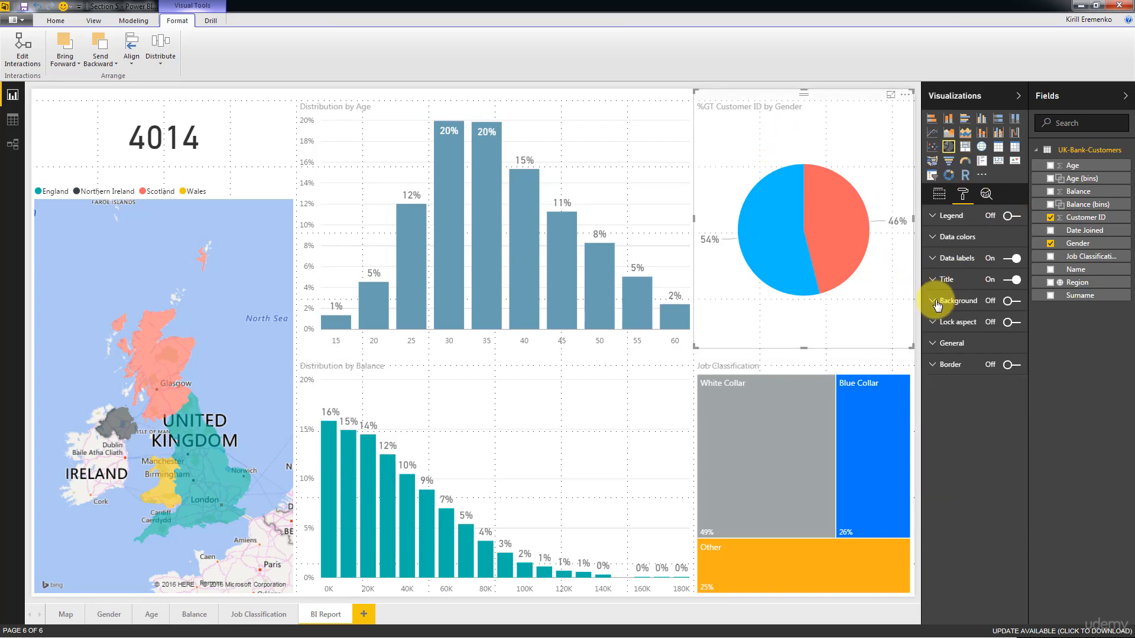
{"action": "left_click", "coordinate": [946, 279]}
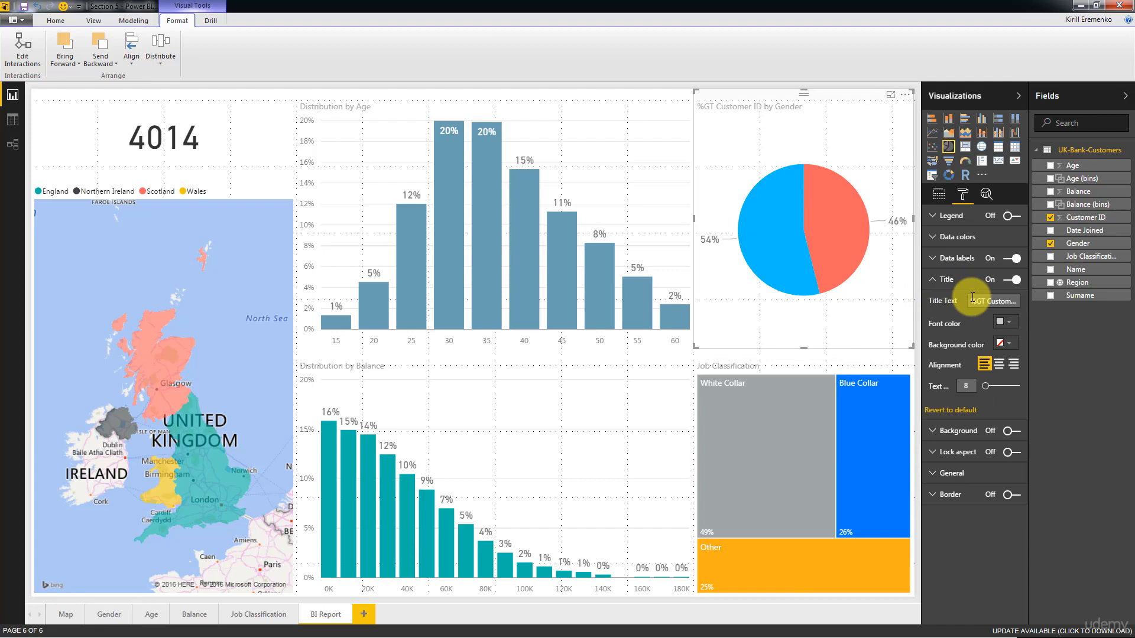
{"action": "type", "text": "Gende"}
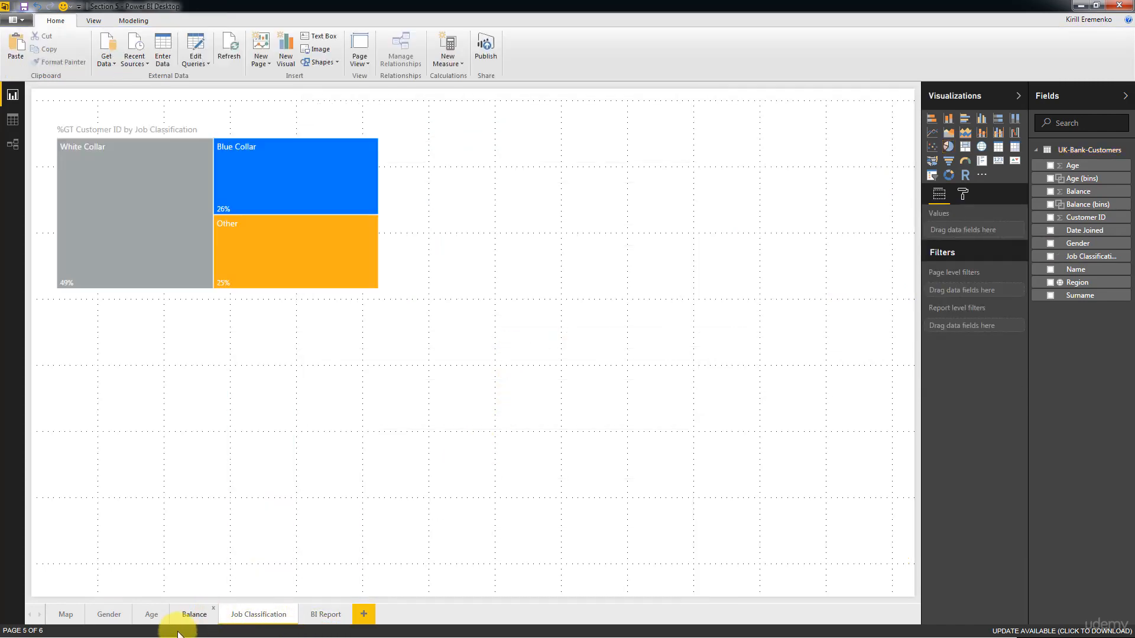
{"action": "mouse_move", "coordinate": [202, 613]}
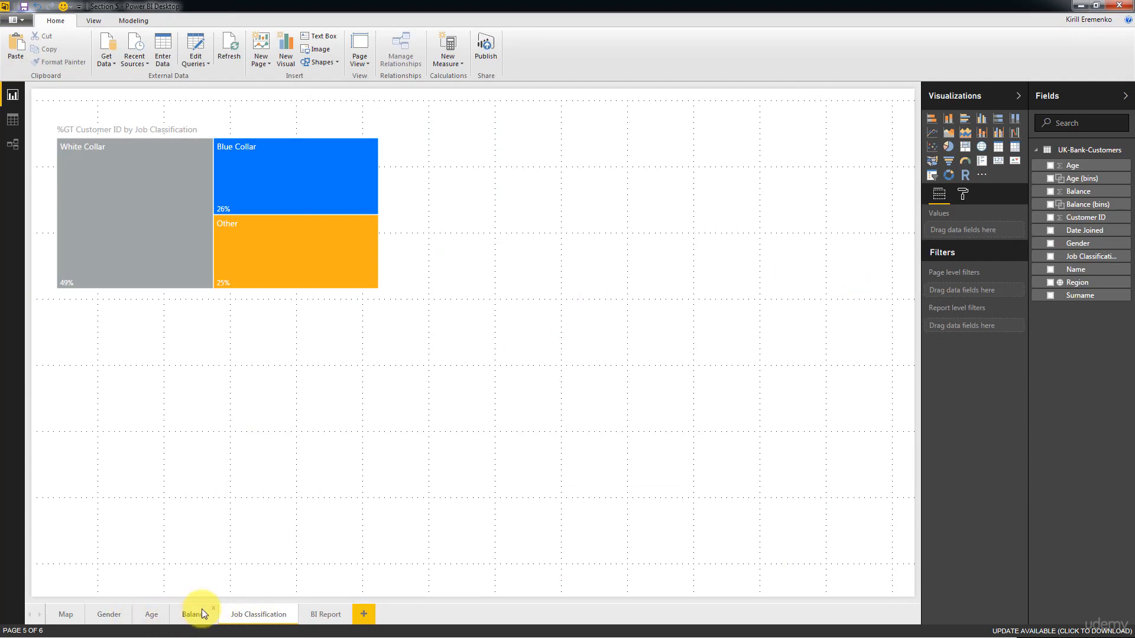
Pass through the Gender page and return to the BI Report page with all visuals retitled
{"action": "left_click", "coordinate": [109, 613]}
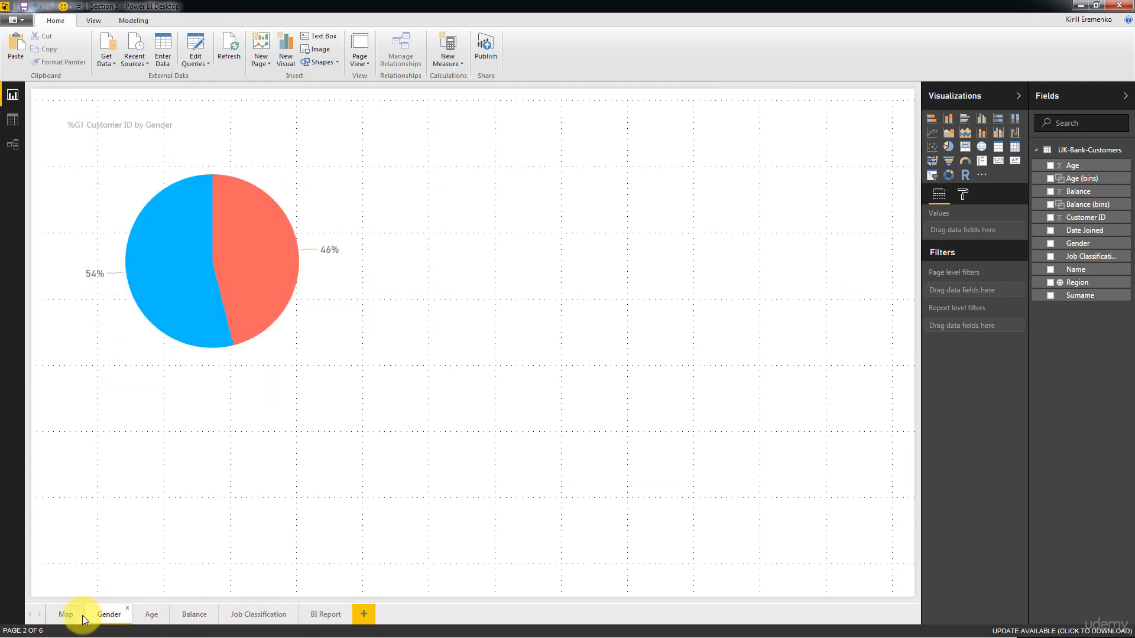
{"action": "left_click", "coordinate": [325, 614]}
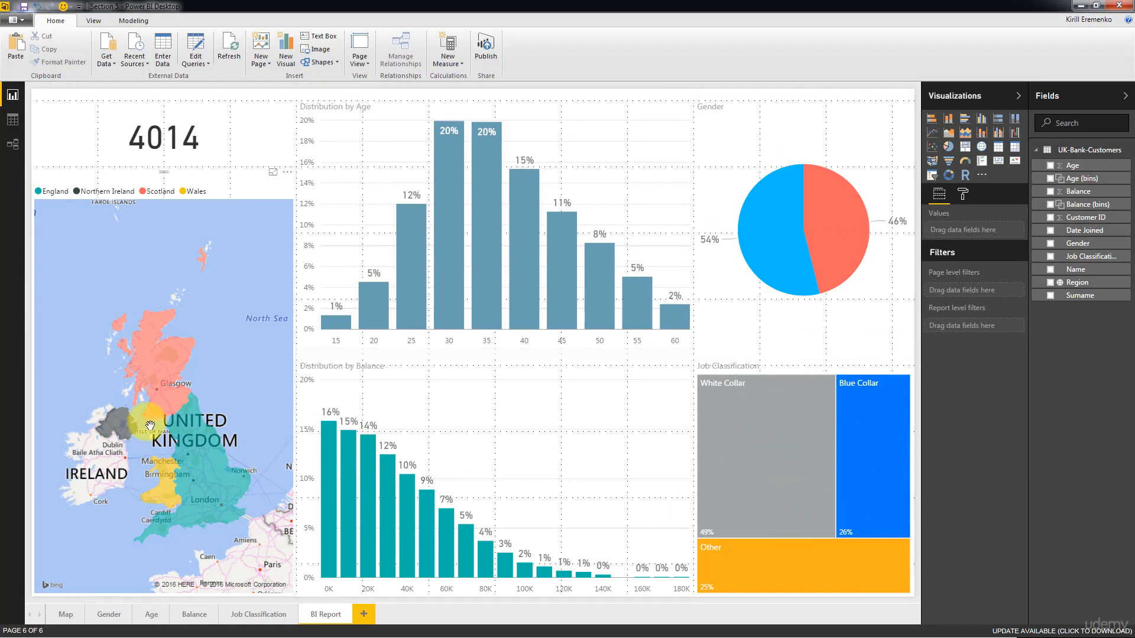
{"action": "mouse_move", "coordinate": [231, 495]}
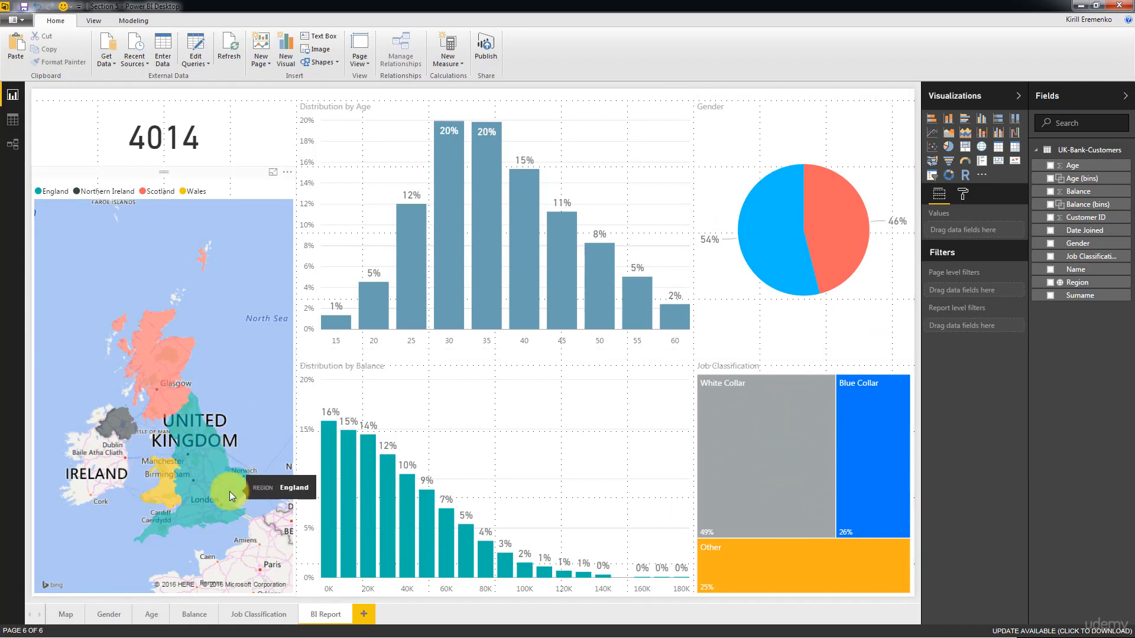